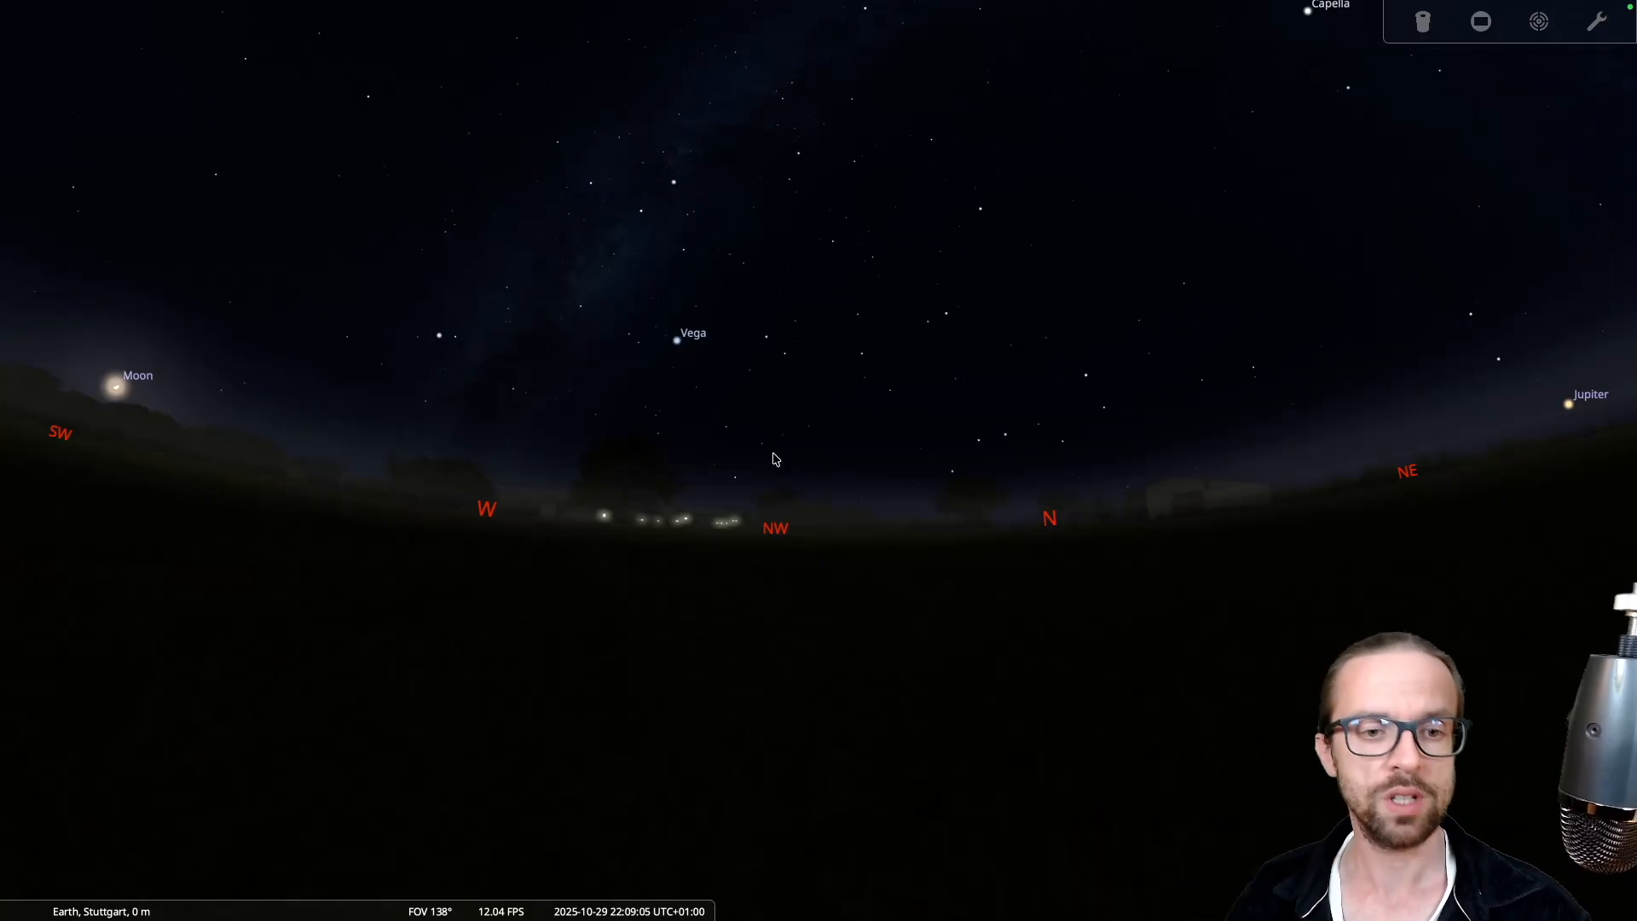
{"action": "mouse_move", "coordinate": [765, 501]}
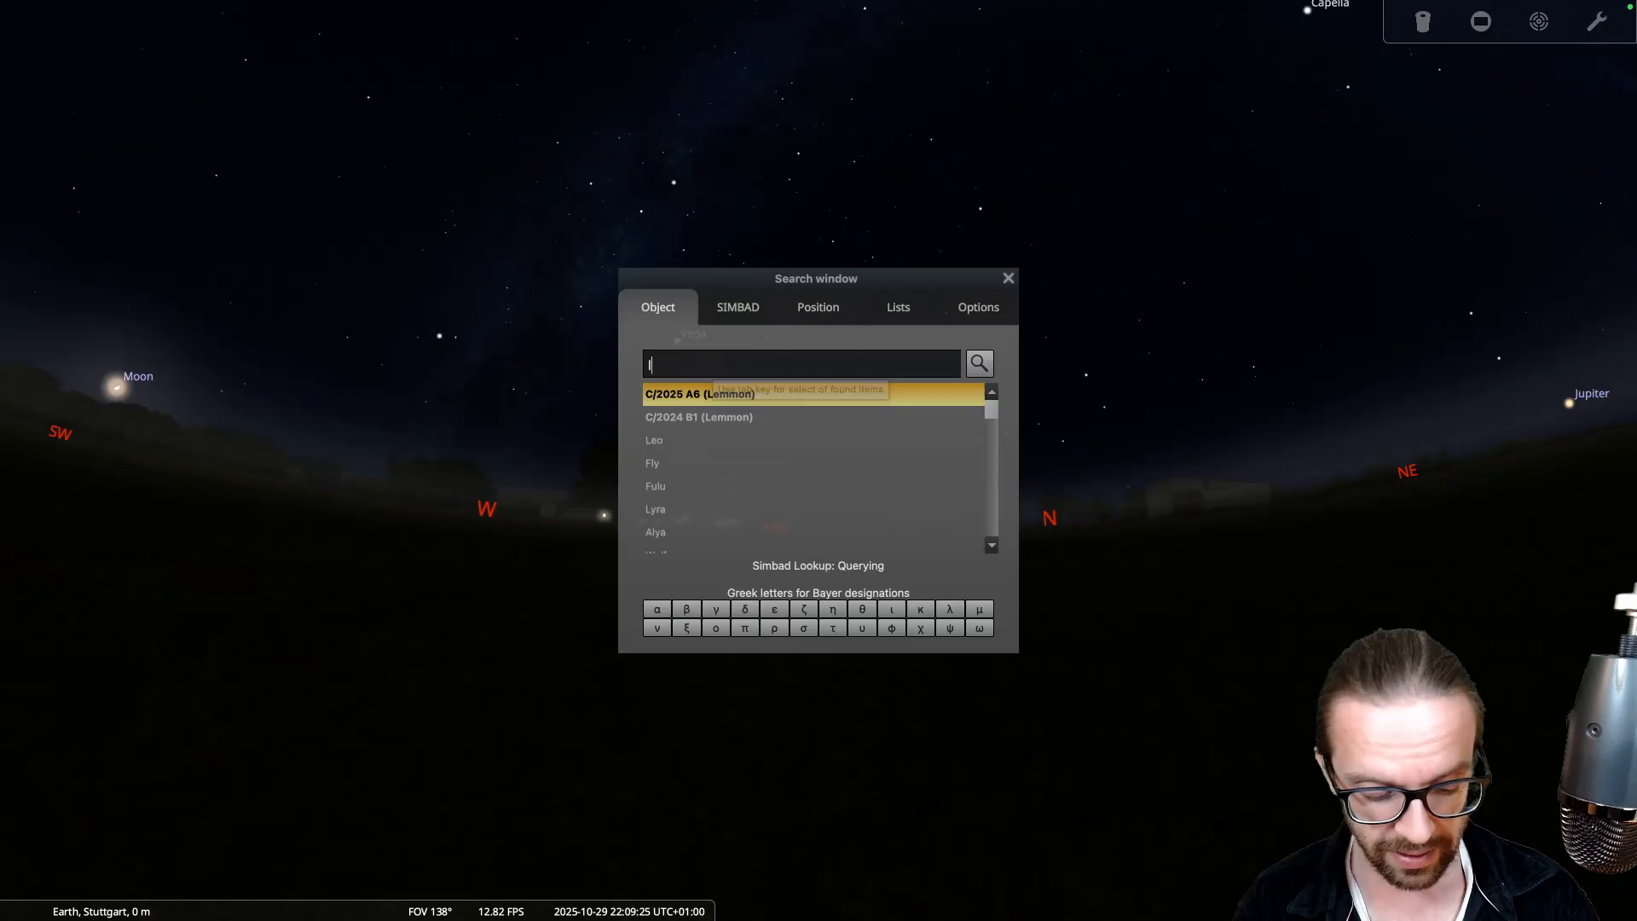
Search 'lemmon' and select comet C/2025 A6 (Lemmon) from the results
{"action": "type", "text": "lemmon"}
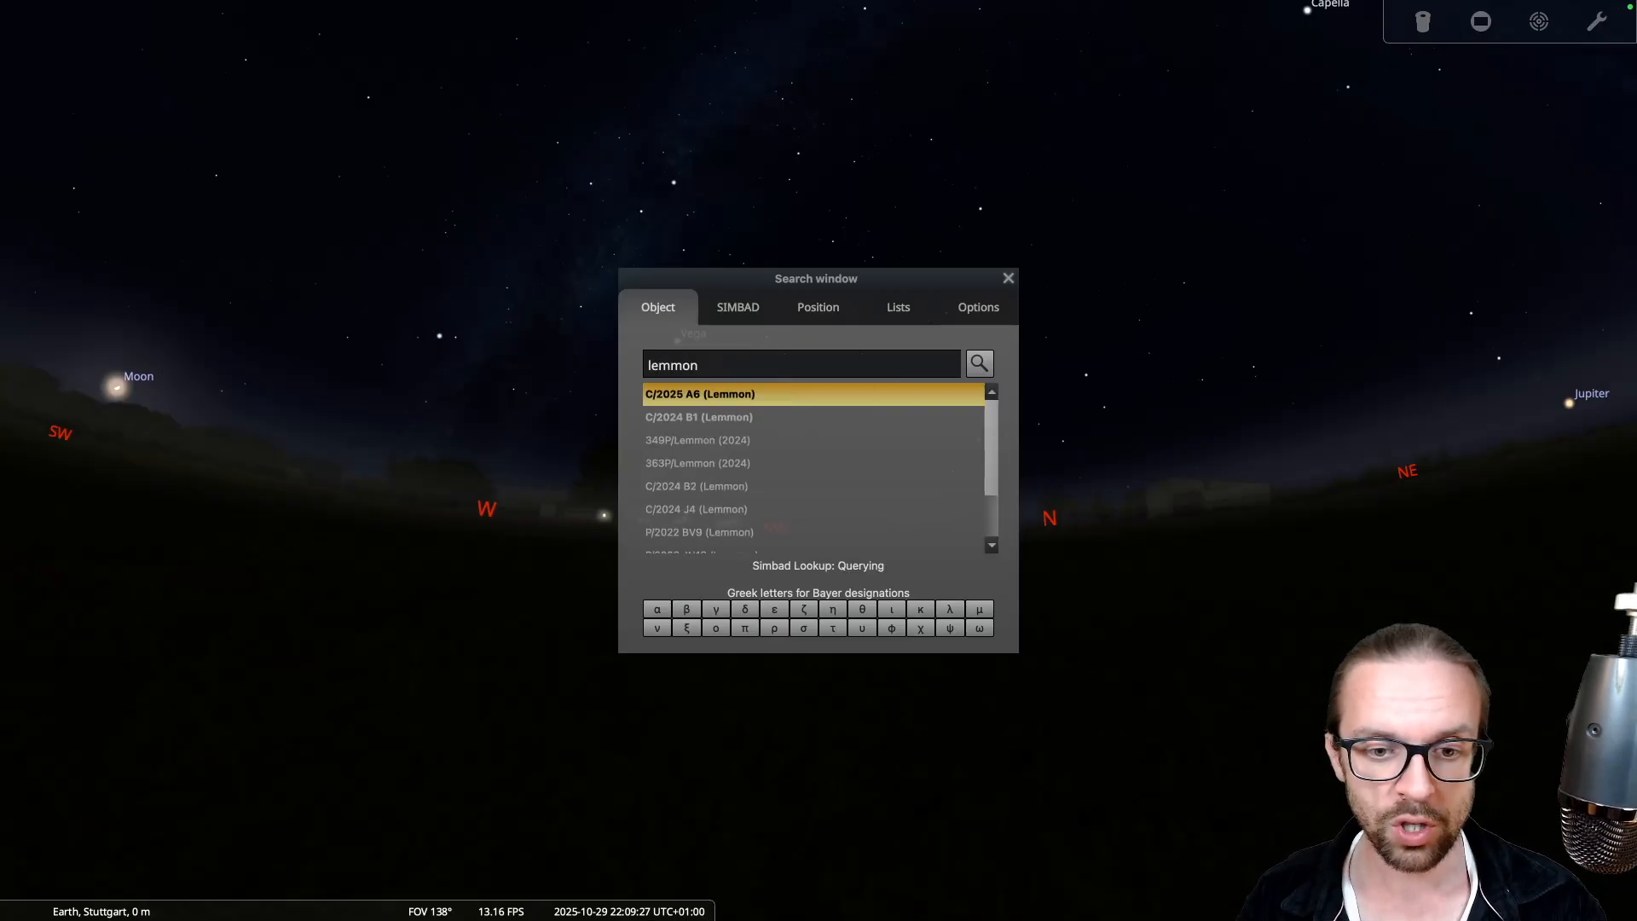
{"action": "scroll", "scroll_direction": "down", "scroll_amount": 3}
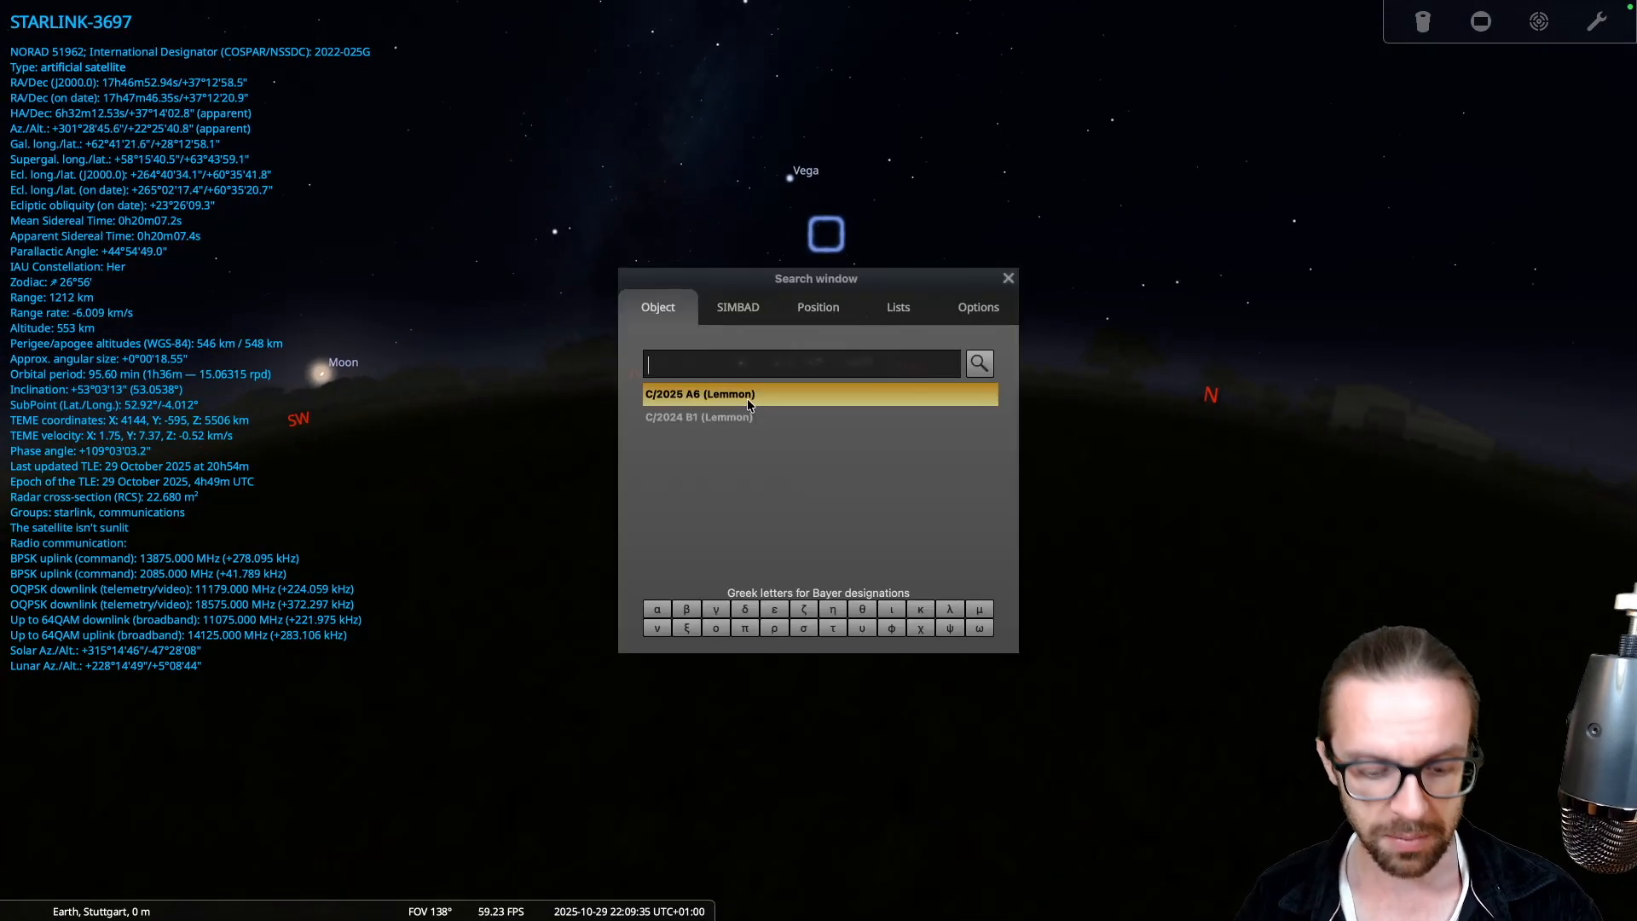
{"action": "double_click", "coordinate": [748, 394]}
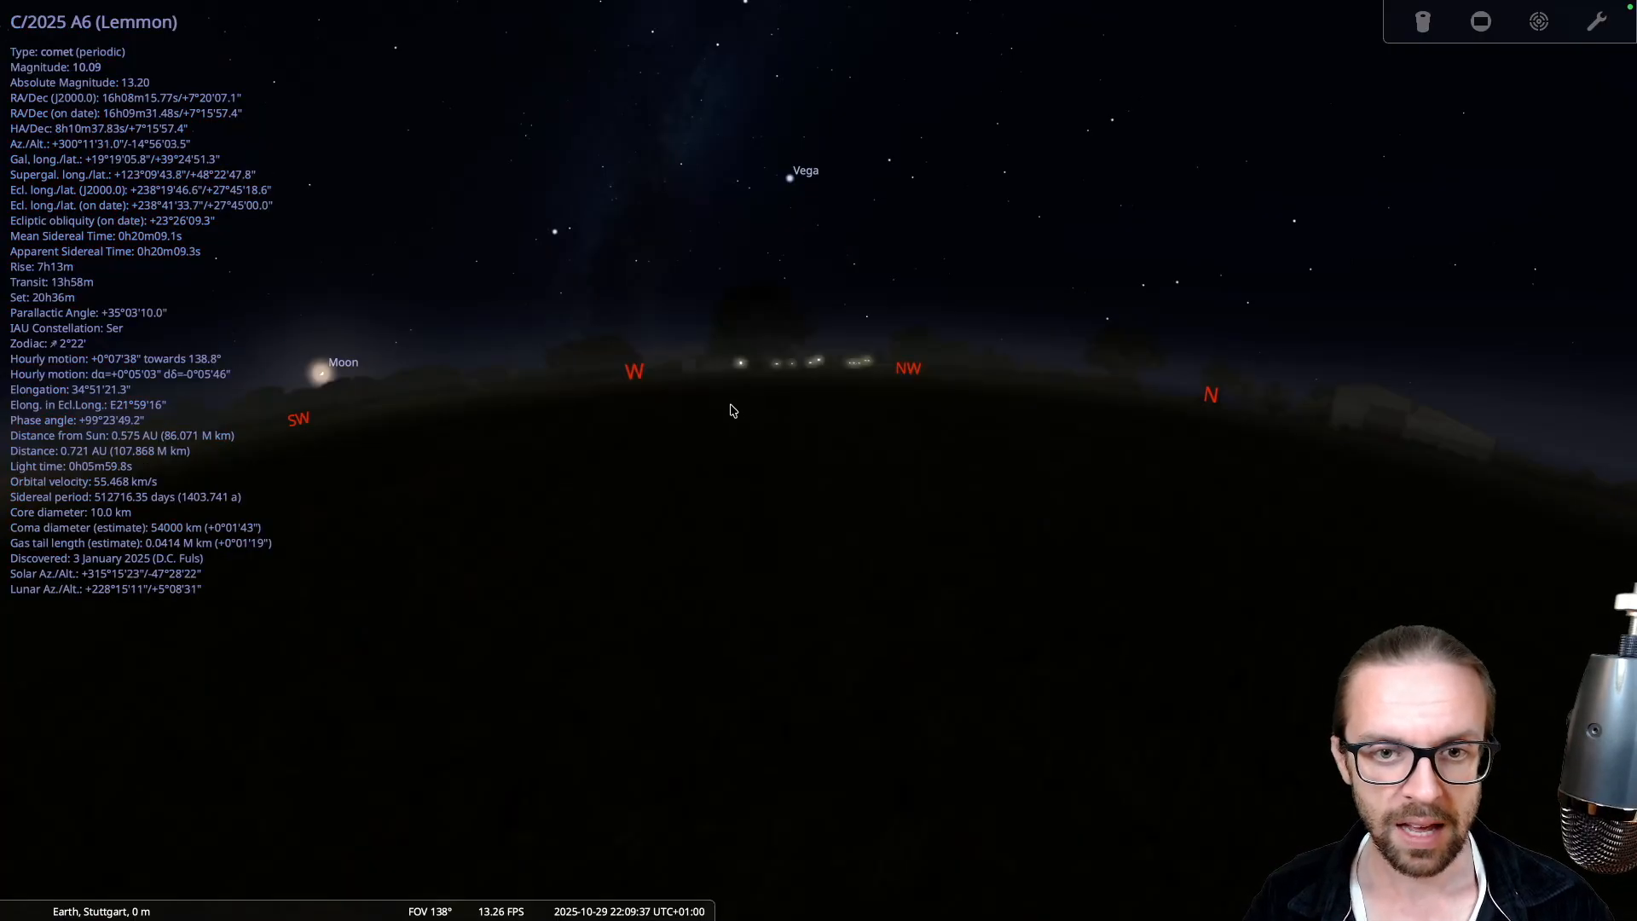
{"action": "mouse_move", "coordinate": [260, 338]}
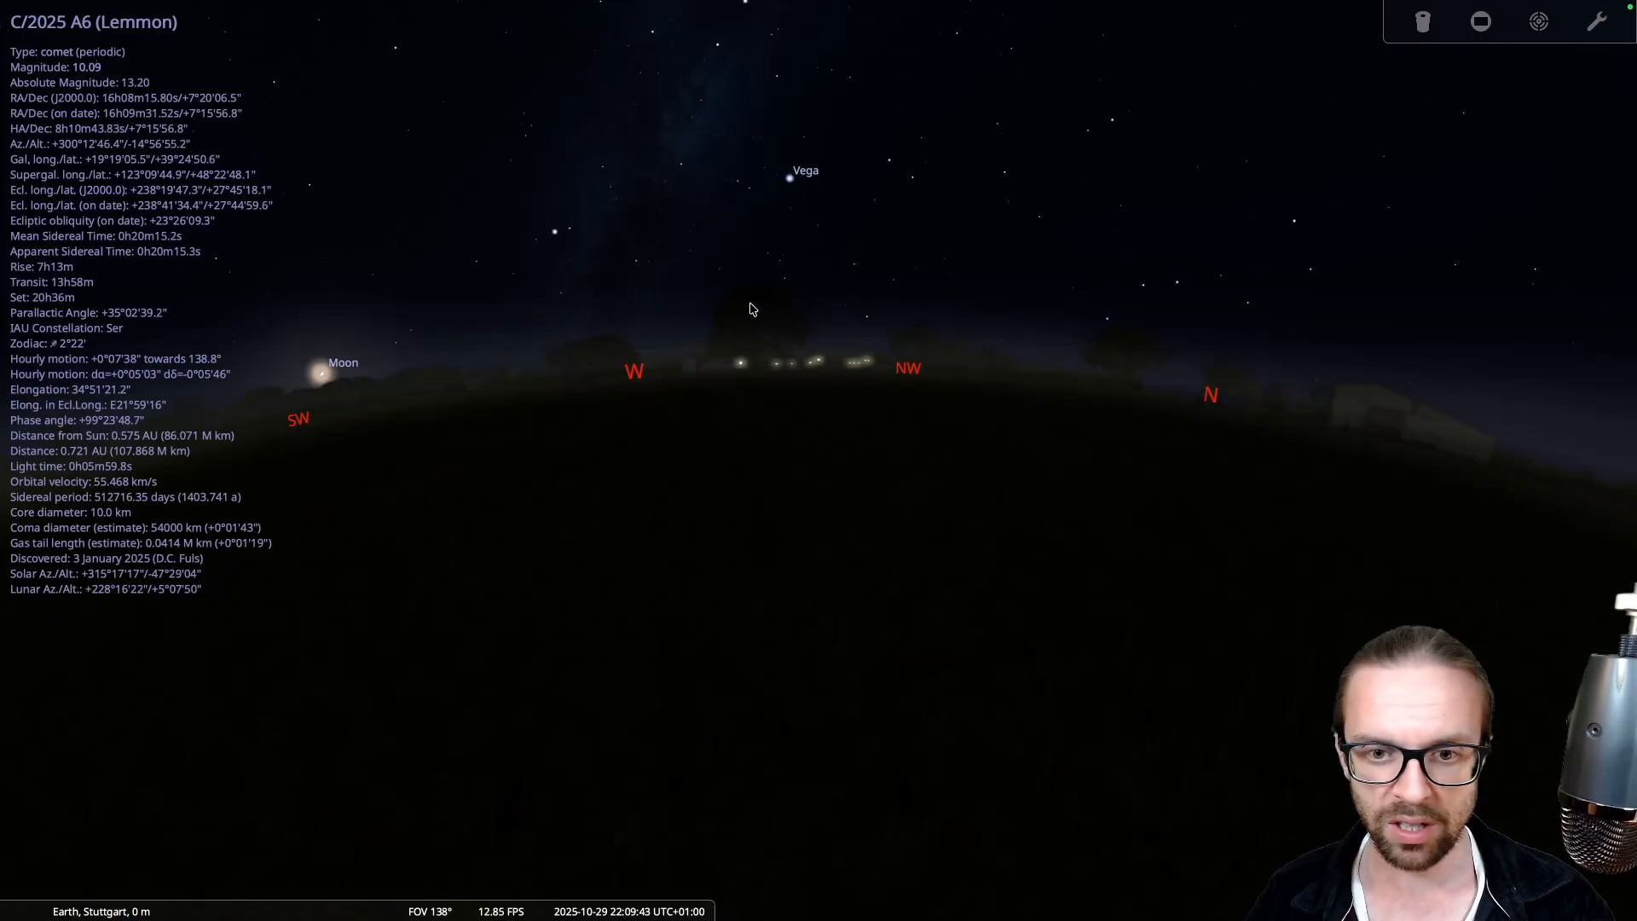
{"action": "mouse_move", "coordinate": [573, 770]}
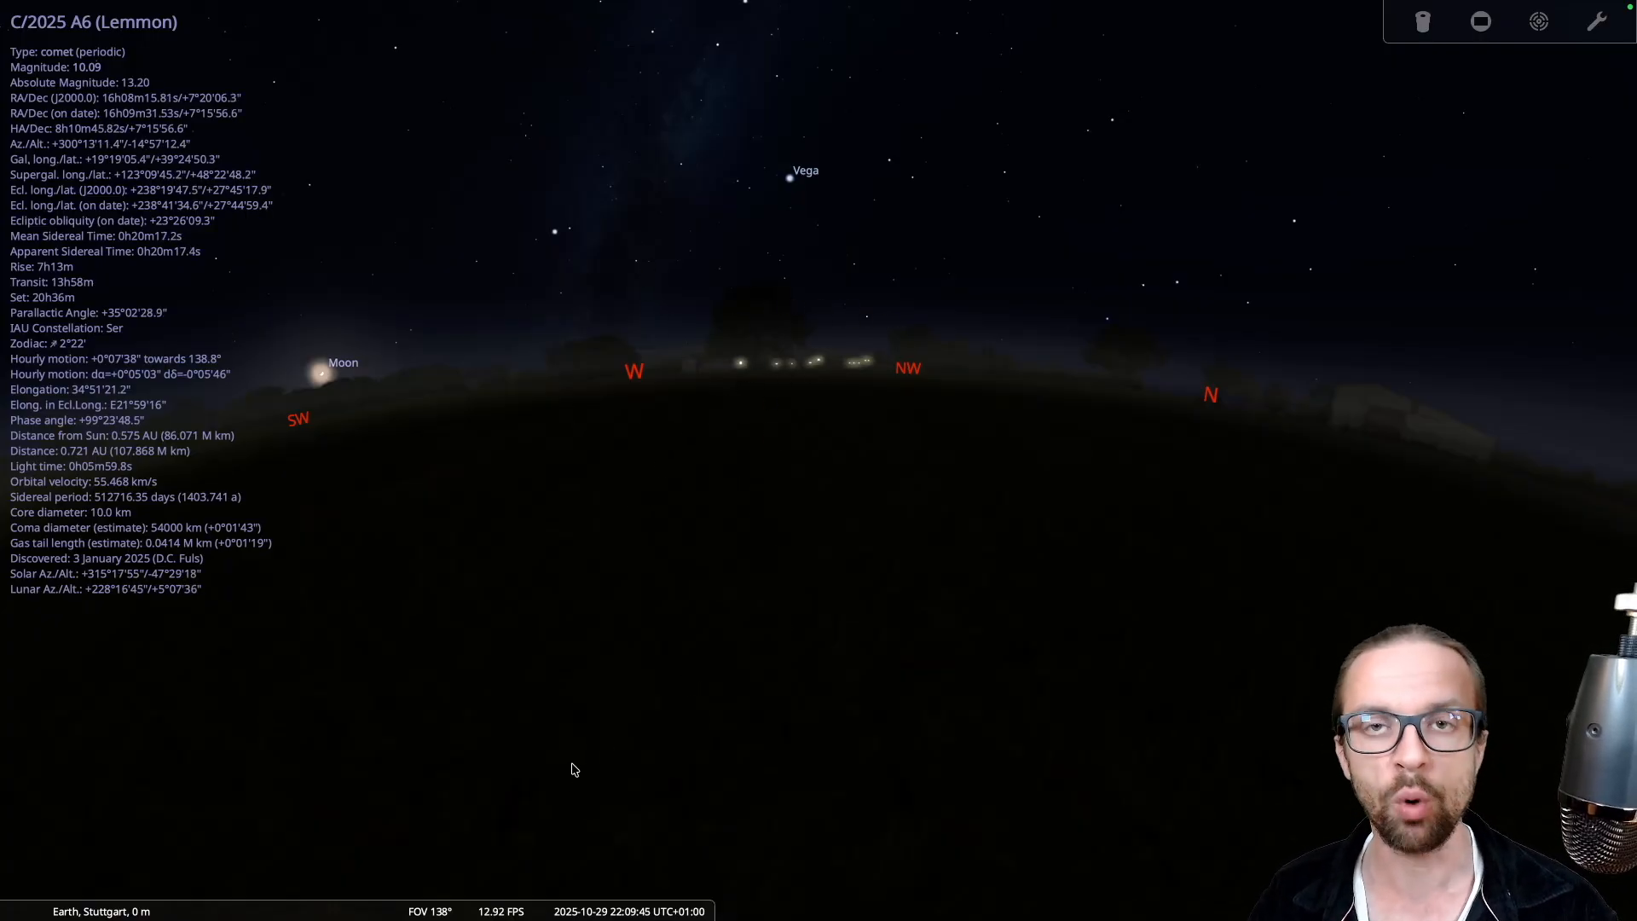
{"action": "mouse_move", "coordinate": [263, 902]}
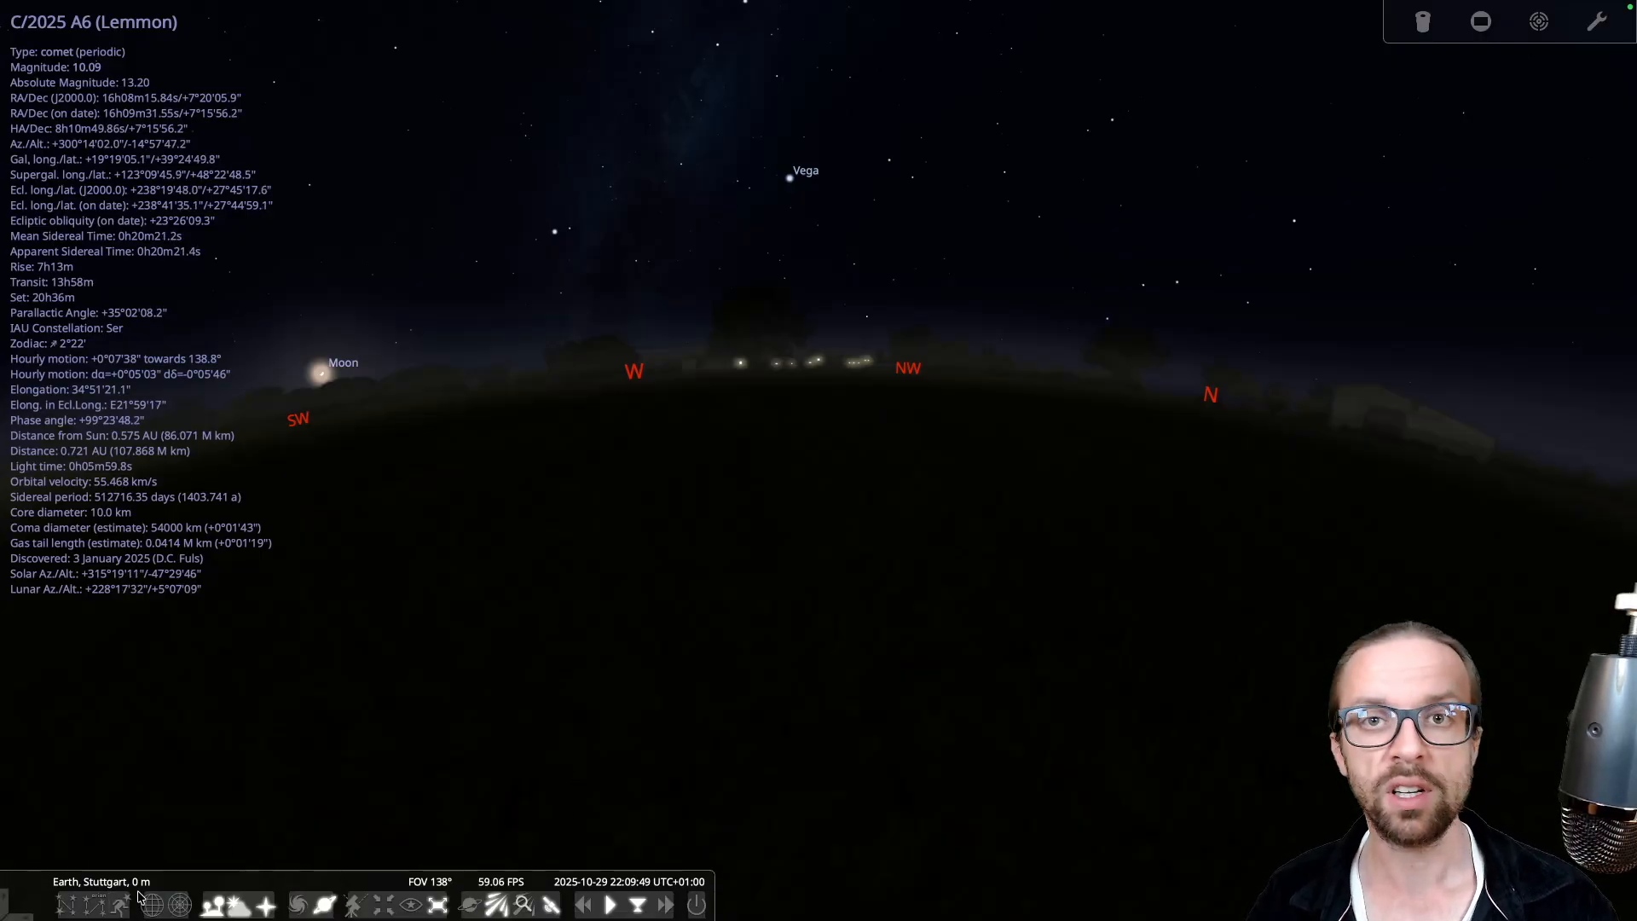
{"action": "mouse_move", "coordinate": [305, 914]}
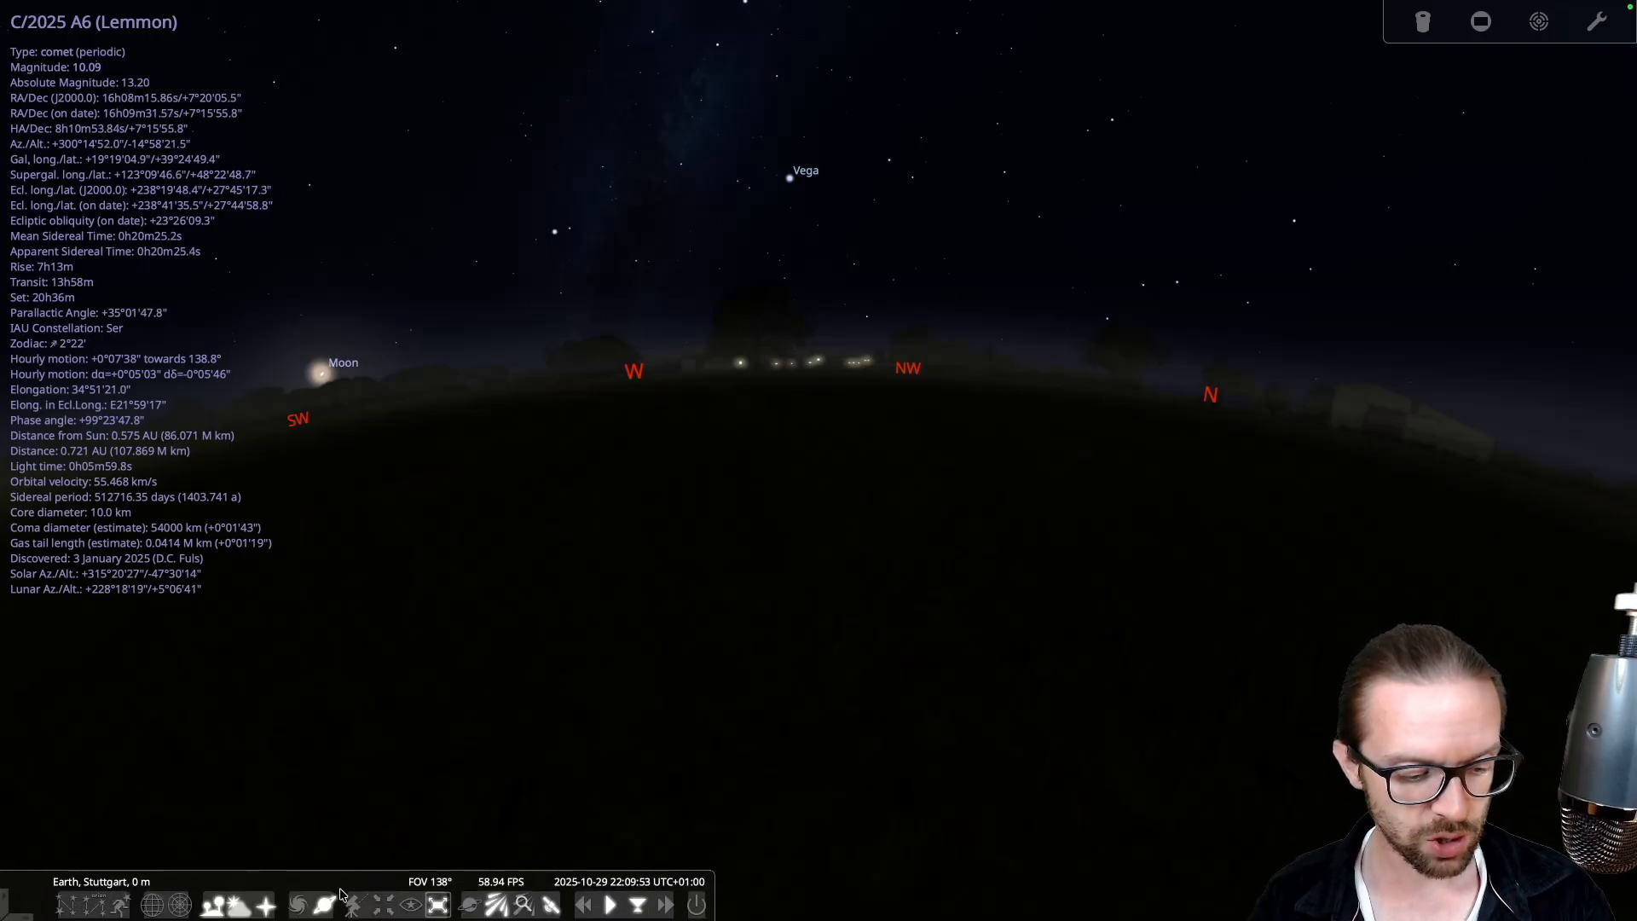
{"action": "left_click", "coordinate": [237, 905]}
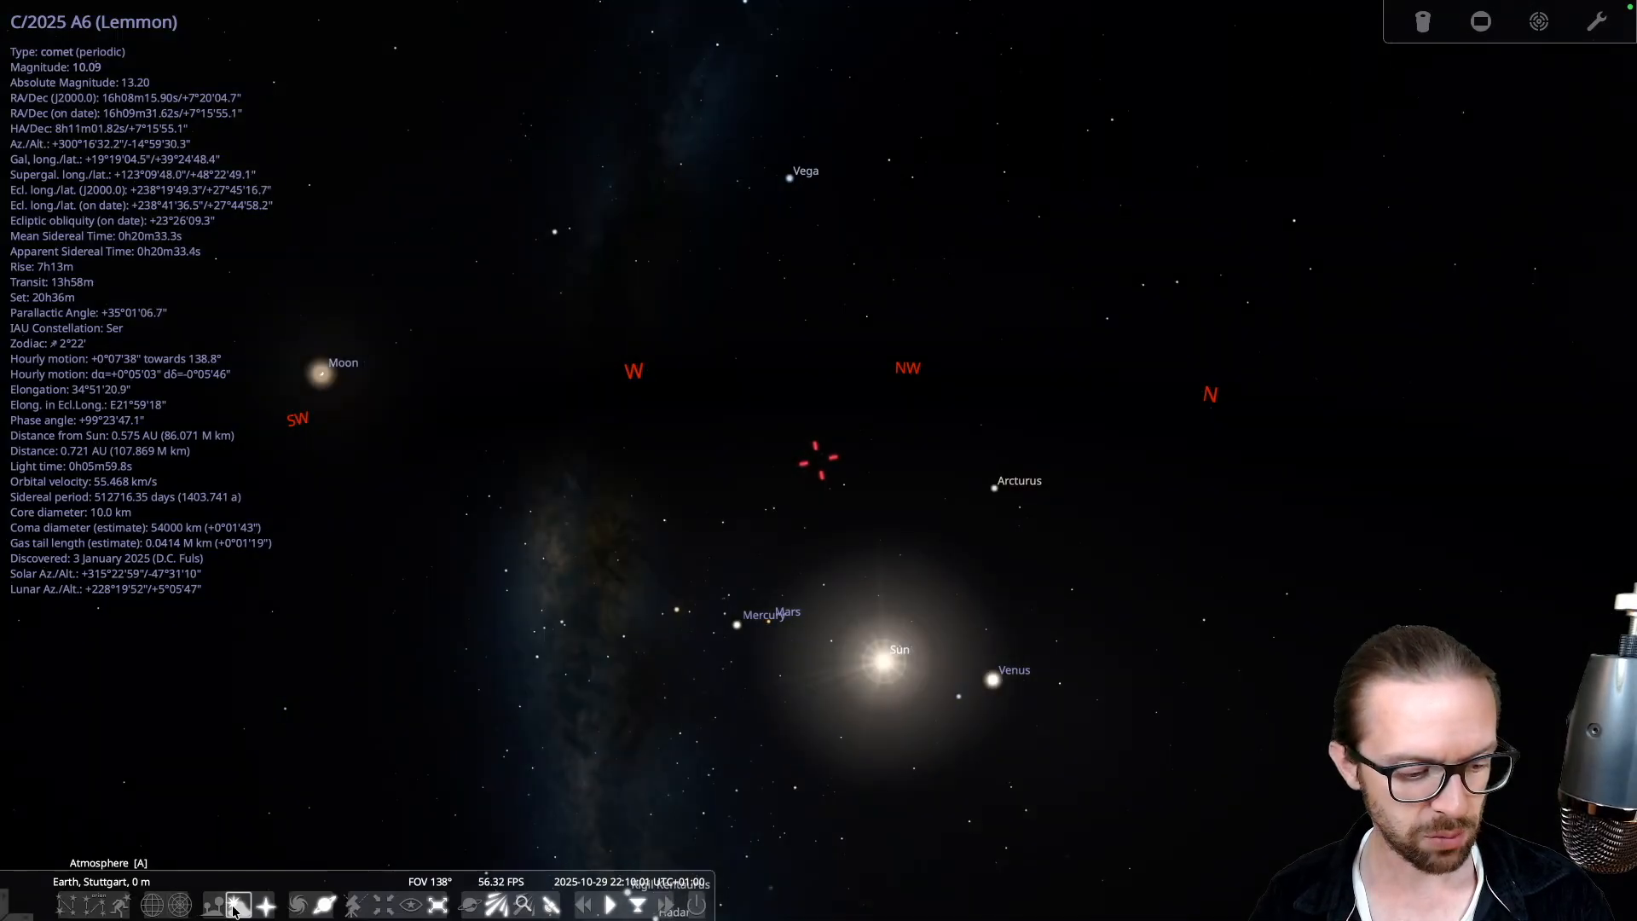
{"action": "left_click", "coordinate": [212, 906]}
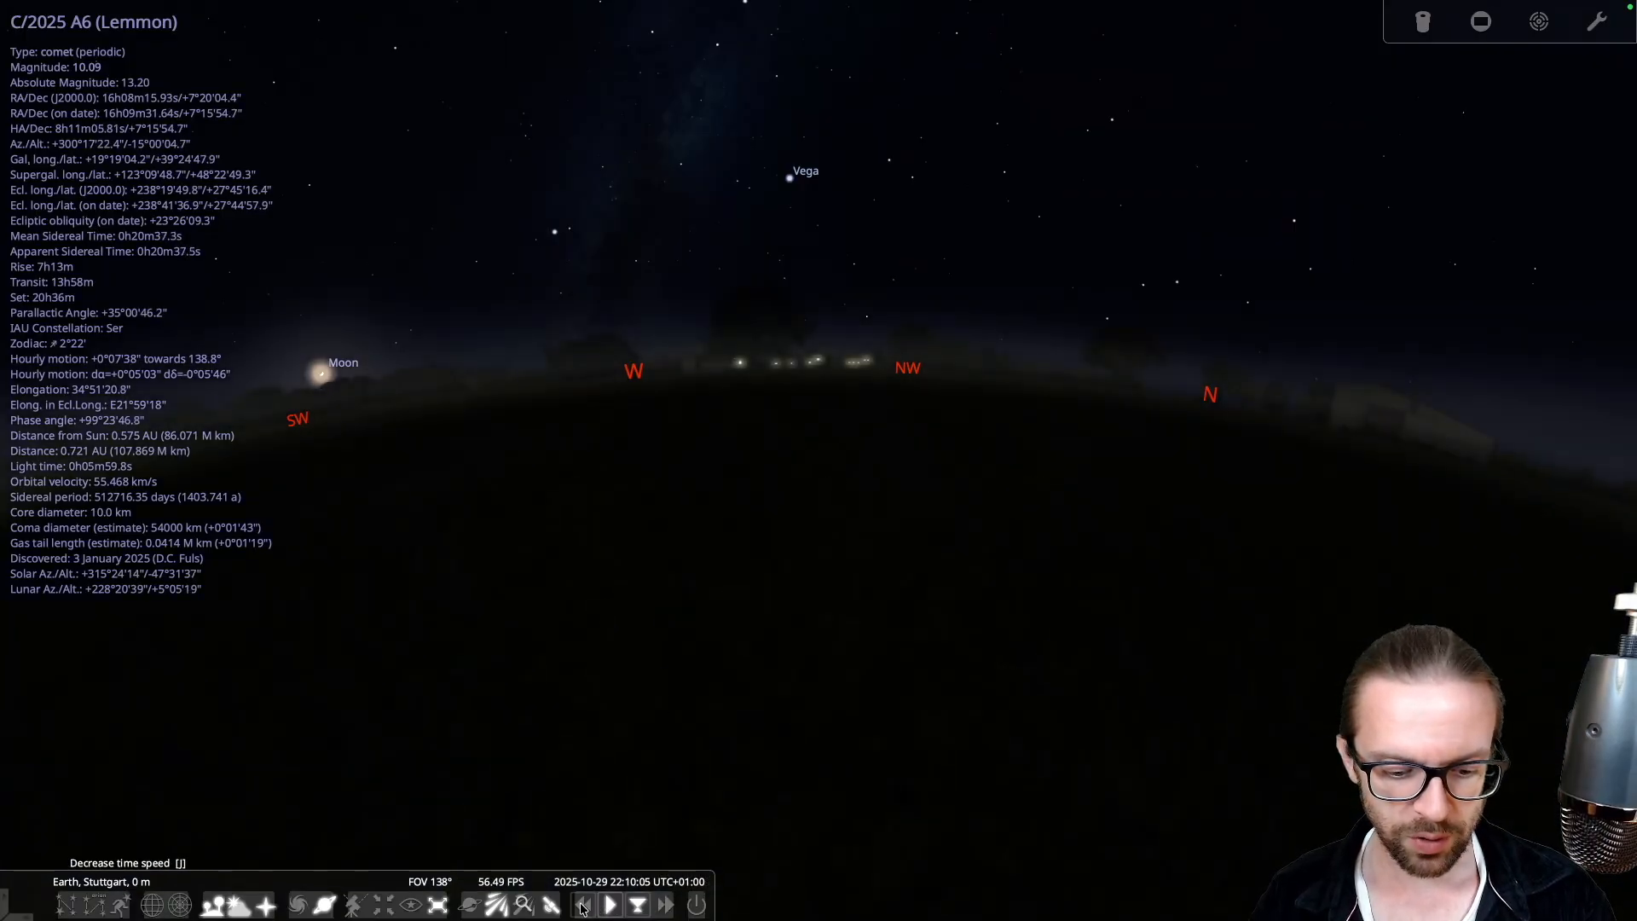
Rewind Stellarium's clock quickly toward 18:52, then slow the time rate back down
{"action": "left_click", "coordinate": [584, 905]}
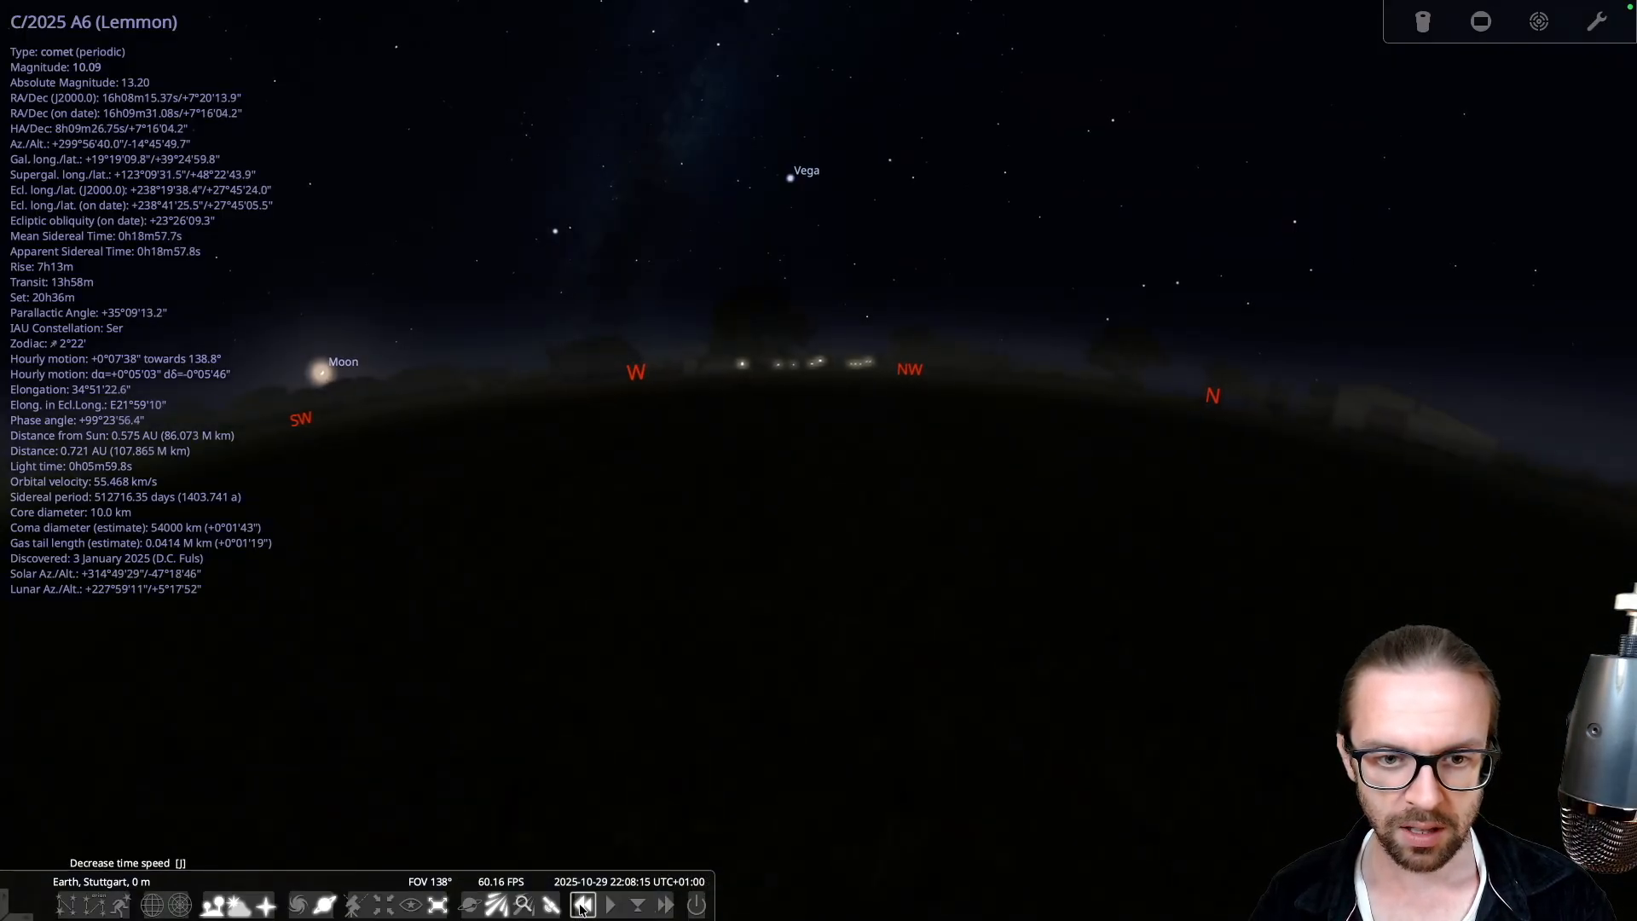
{"action": "left_click", "coordinate": [580, 905]}
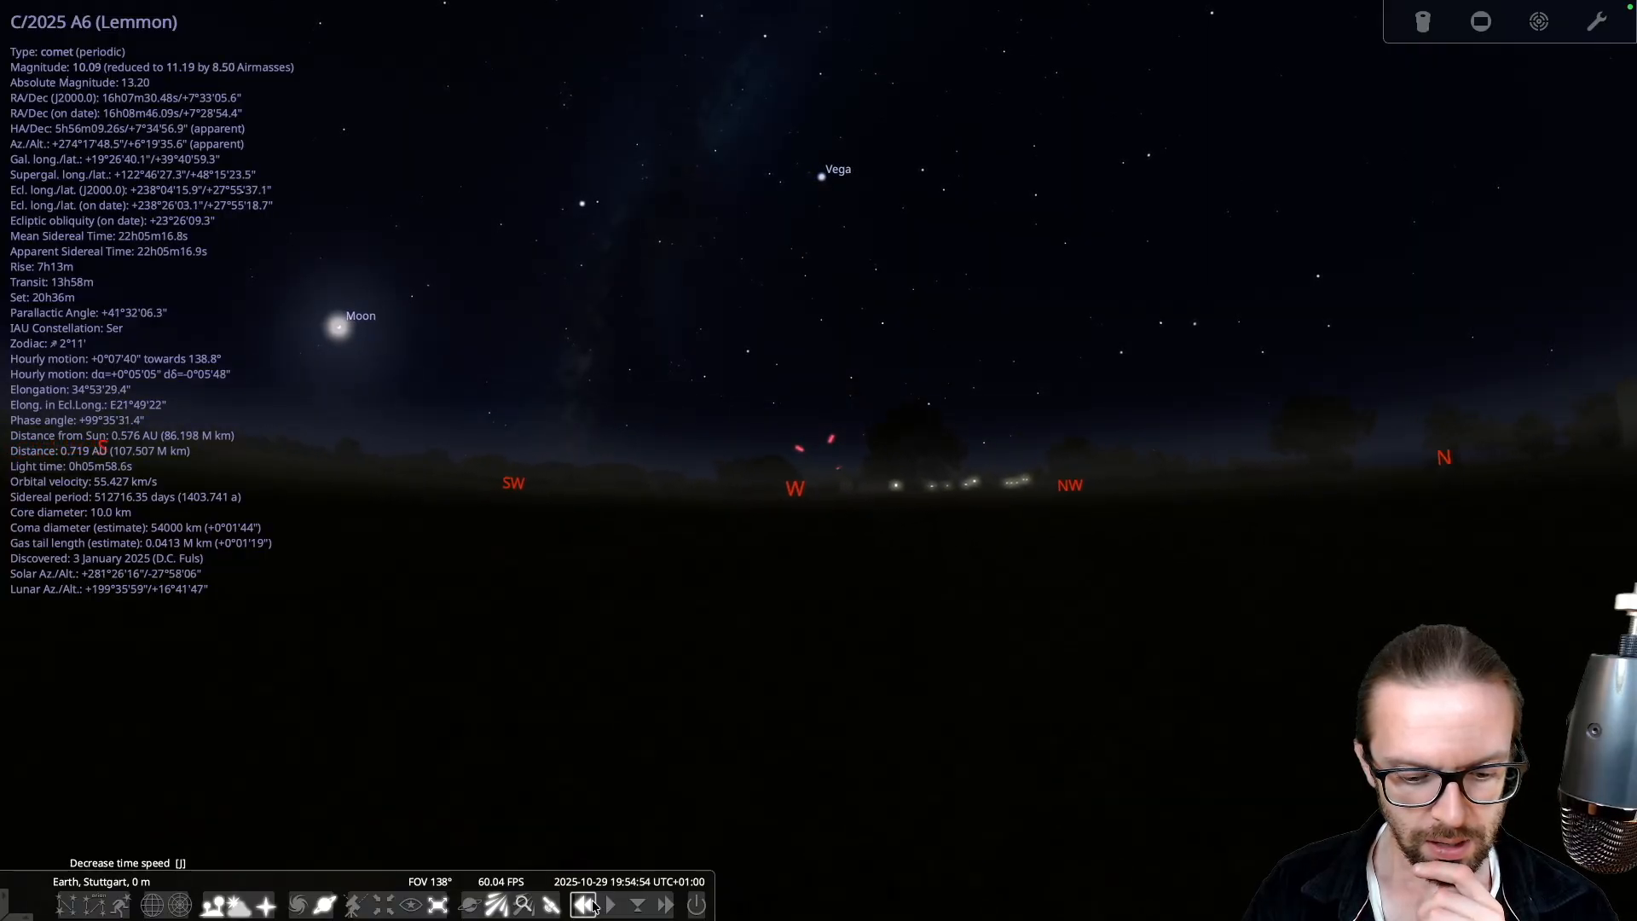
{"action": "left_click", "coordinate": [608, 906]}
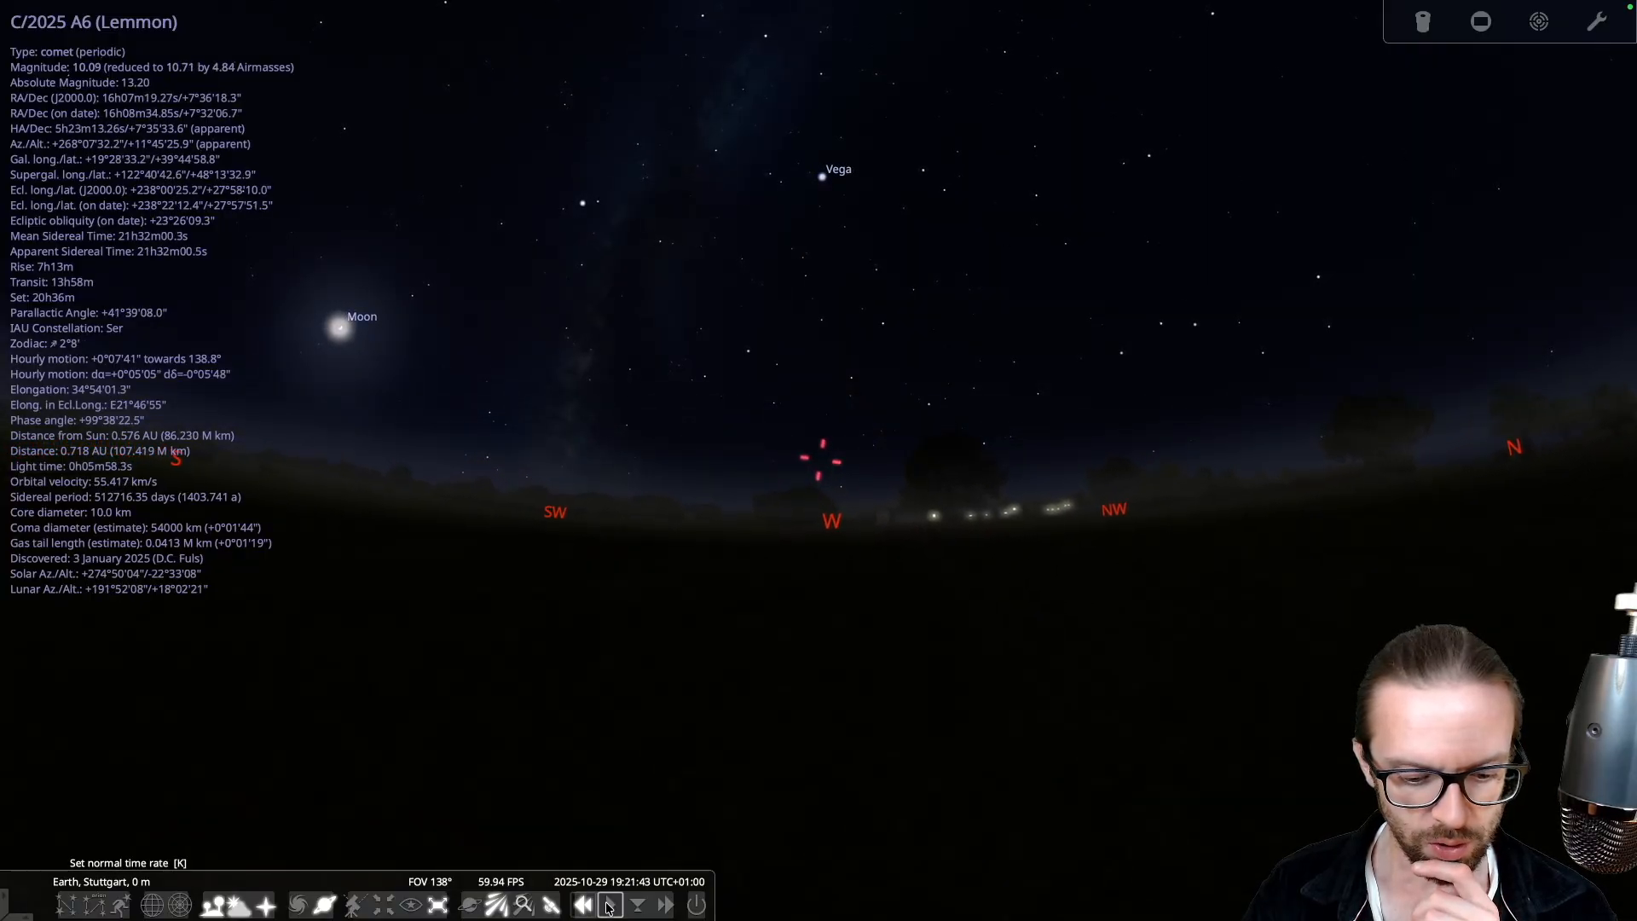
{"action": "left_click", "coordinate": [610, 904]}
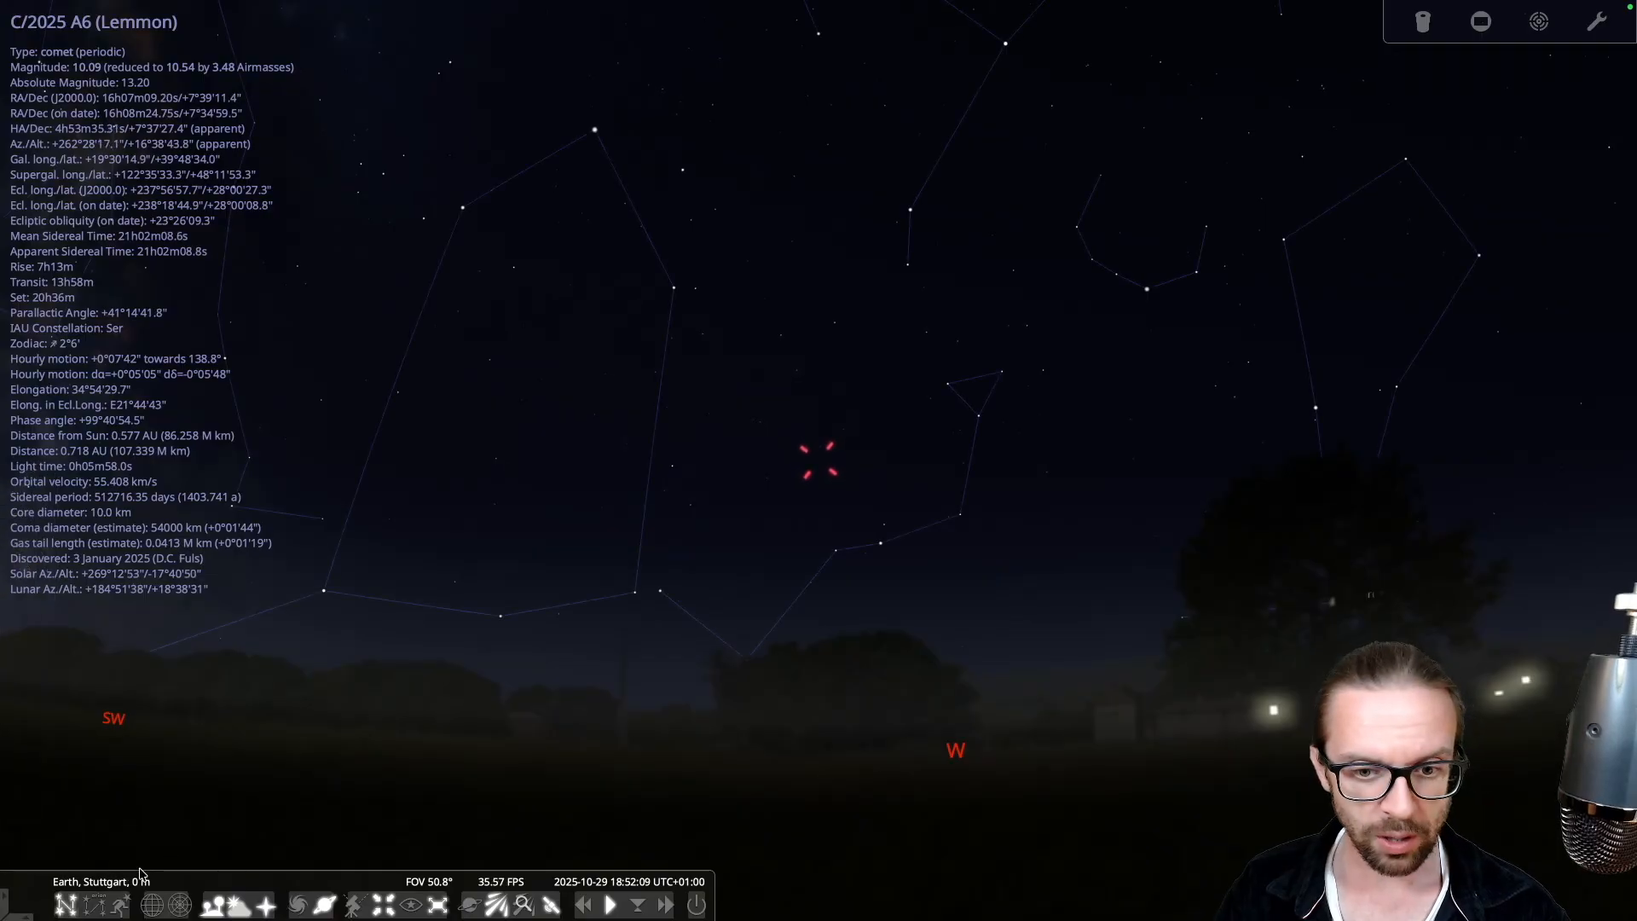
{"action": "left_click", "coordinate": [89, 904]}
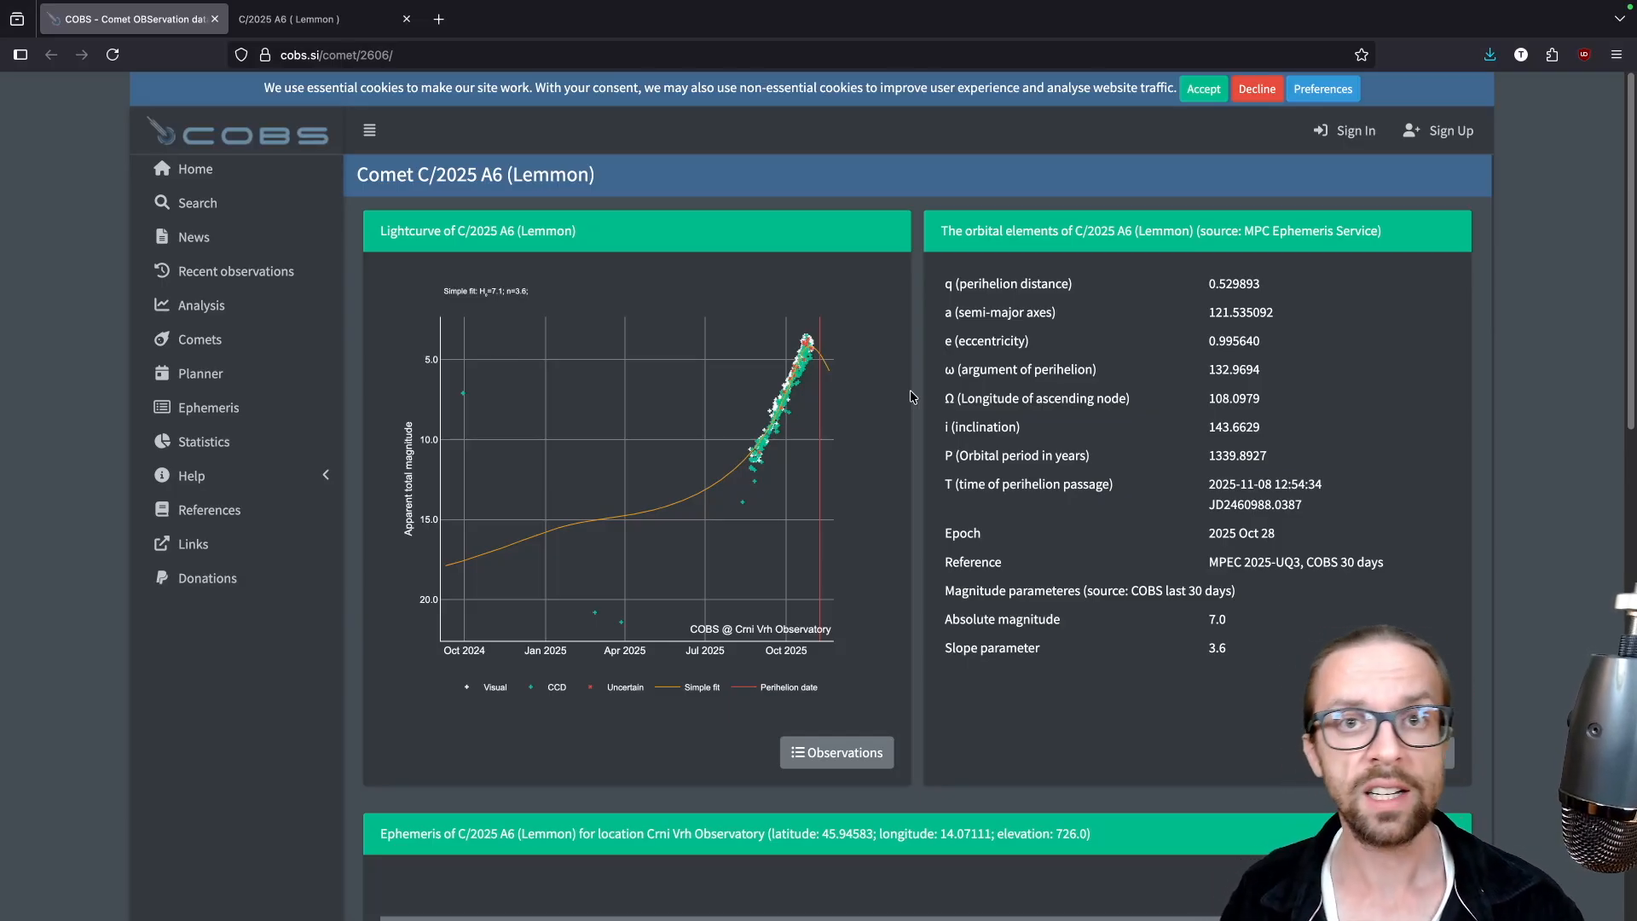
{"action": "mouse_move", "coordinate": [877, 358]}
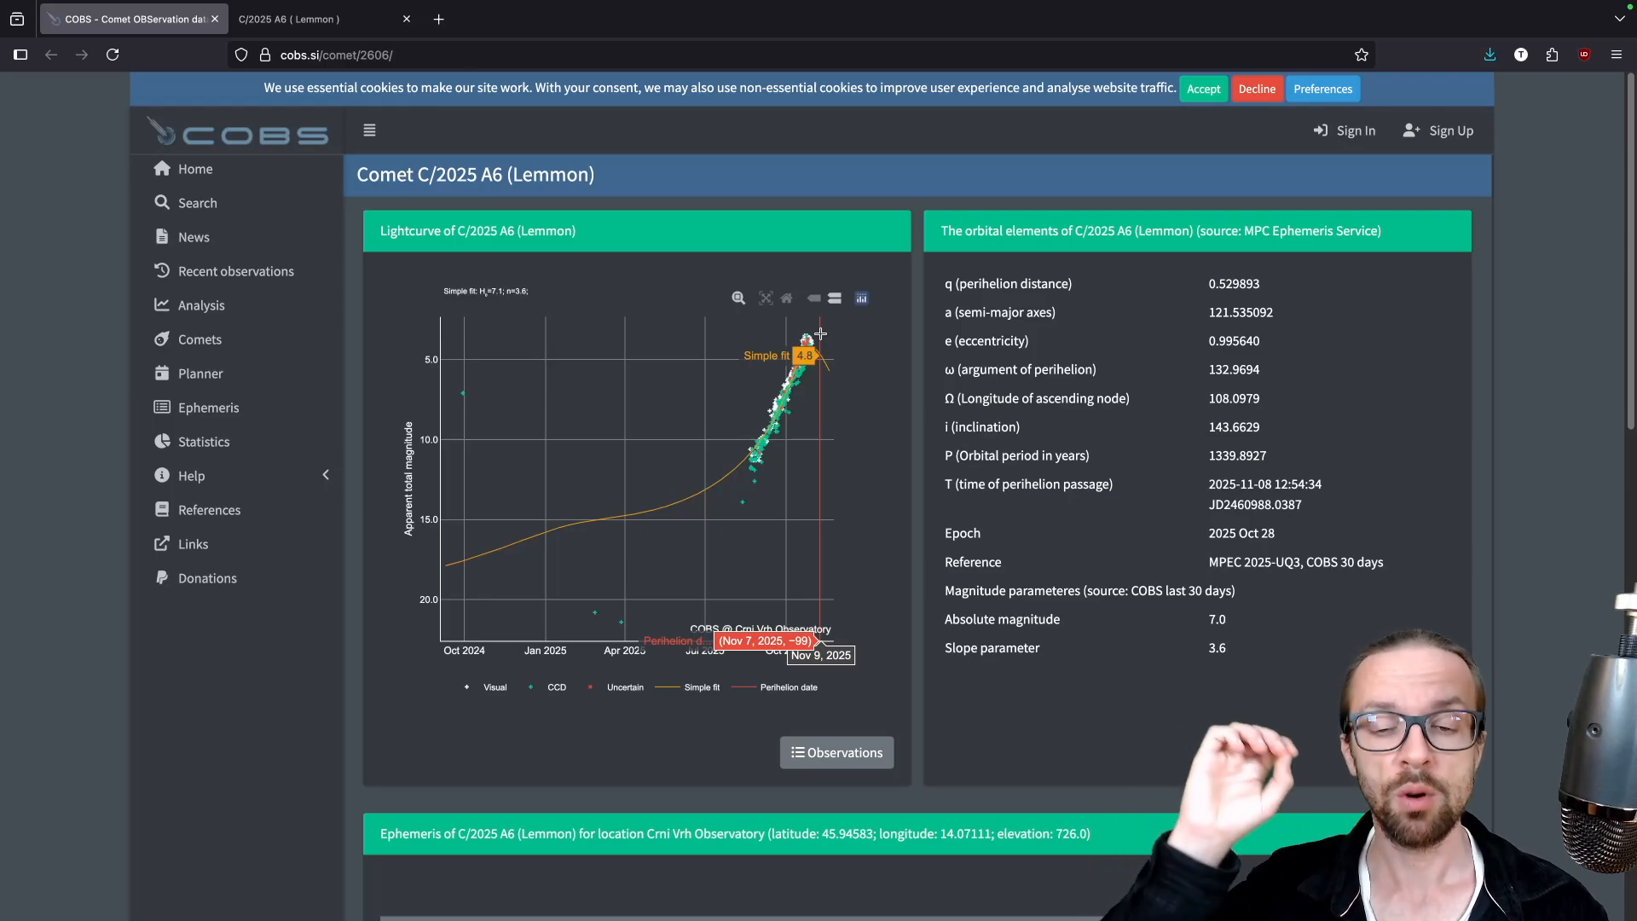
{"action": "mouse_move", "coordinate": [805, 318]}
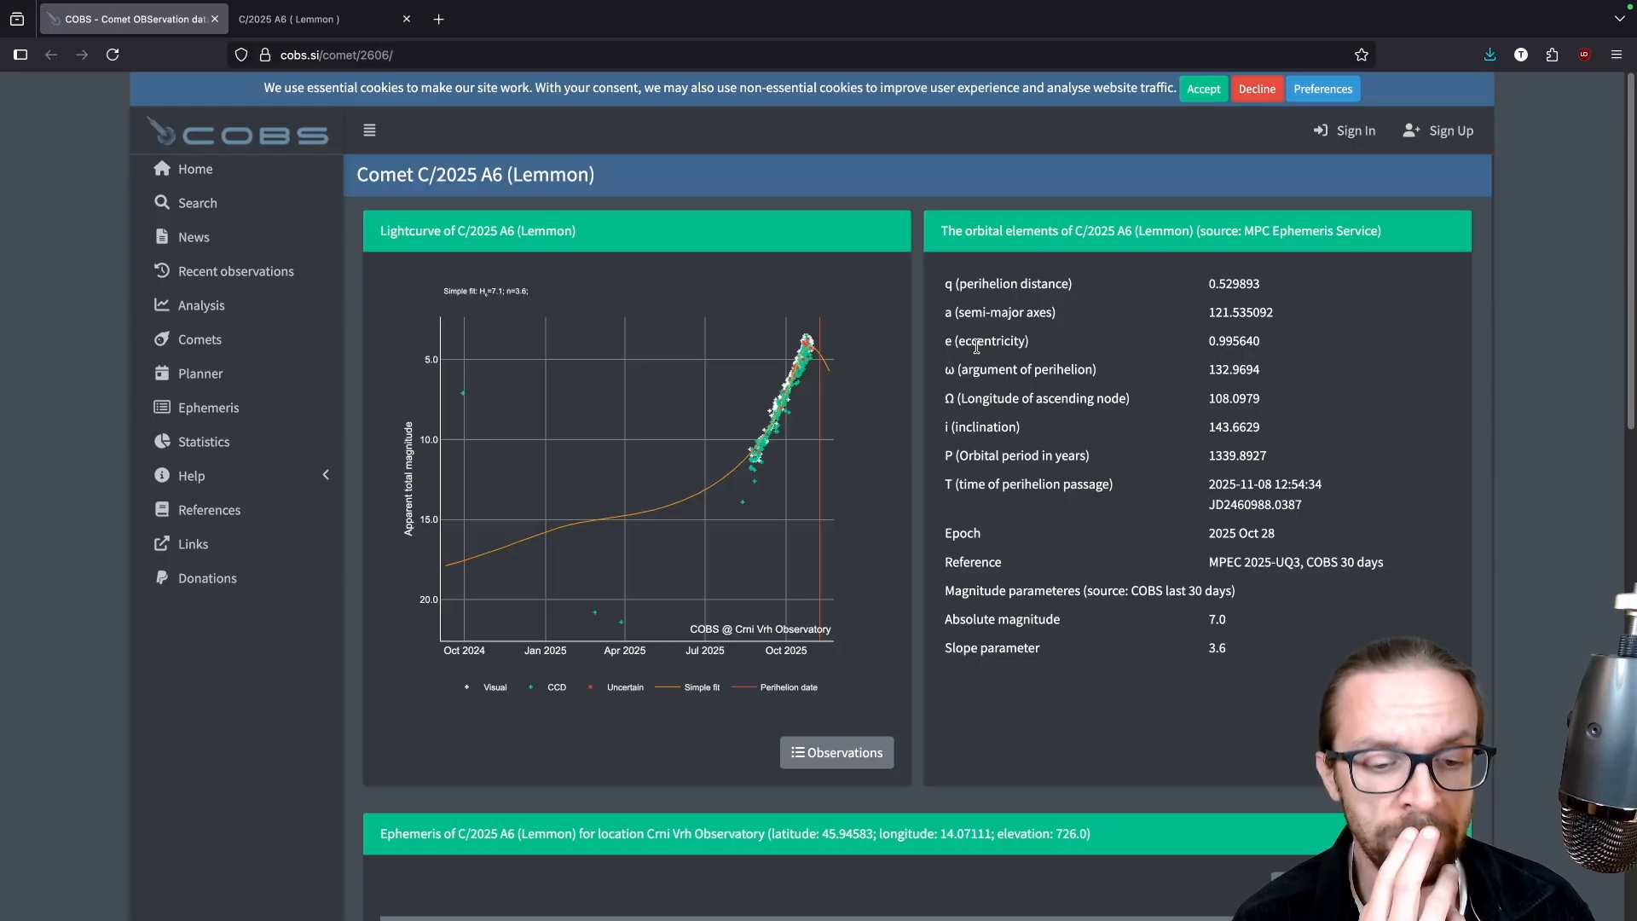
{"action": "mouse_move", "coordinate": [763, 438]}
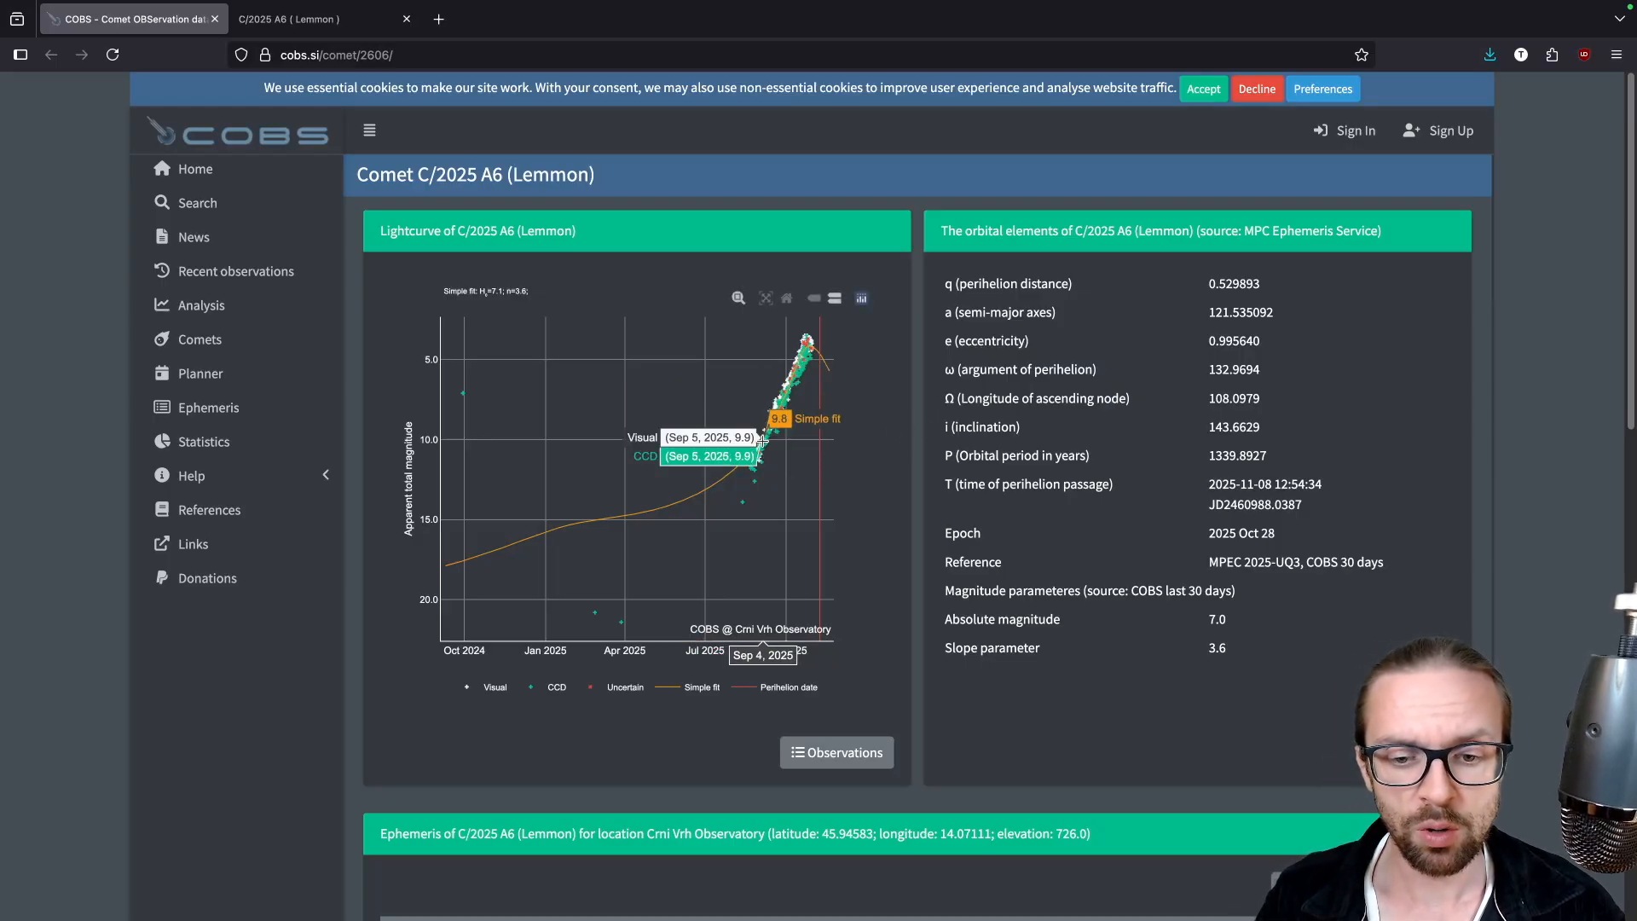
{"action": "mouse_move", "coordinate": [928, 445]}
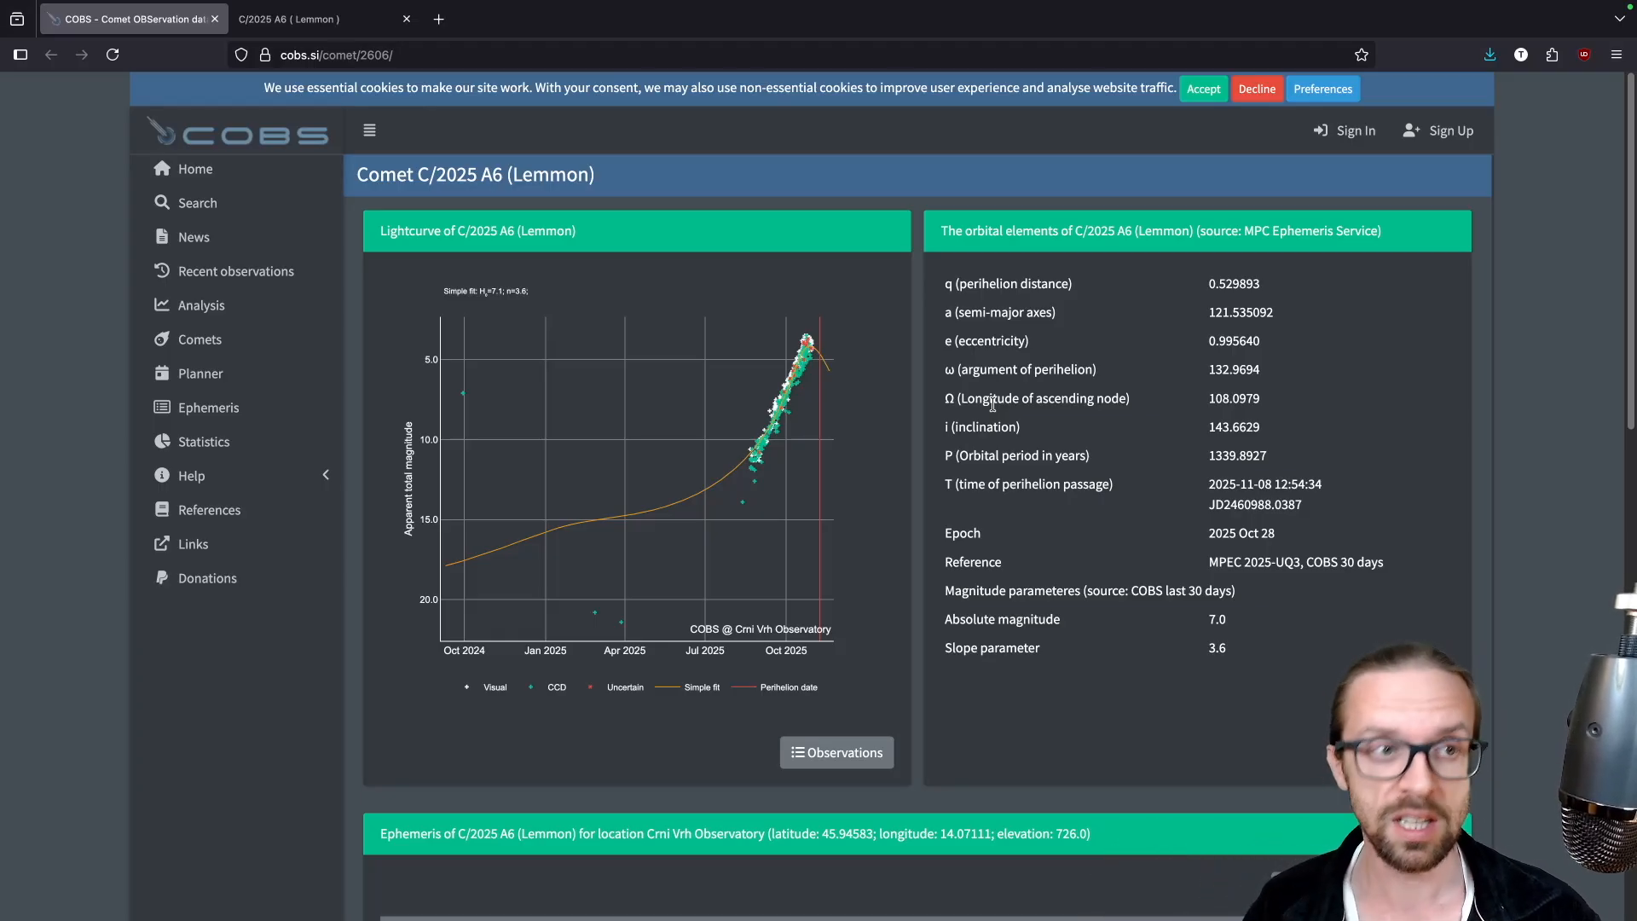
Switch to the browser tab showing the Aerith.net page for C/2025 A6
{"action": "left_click", "coordinate": [313, 19]}
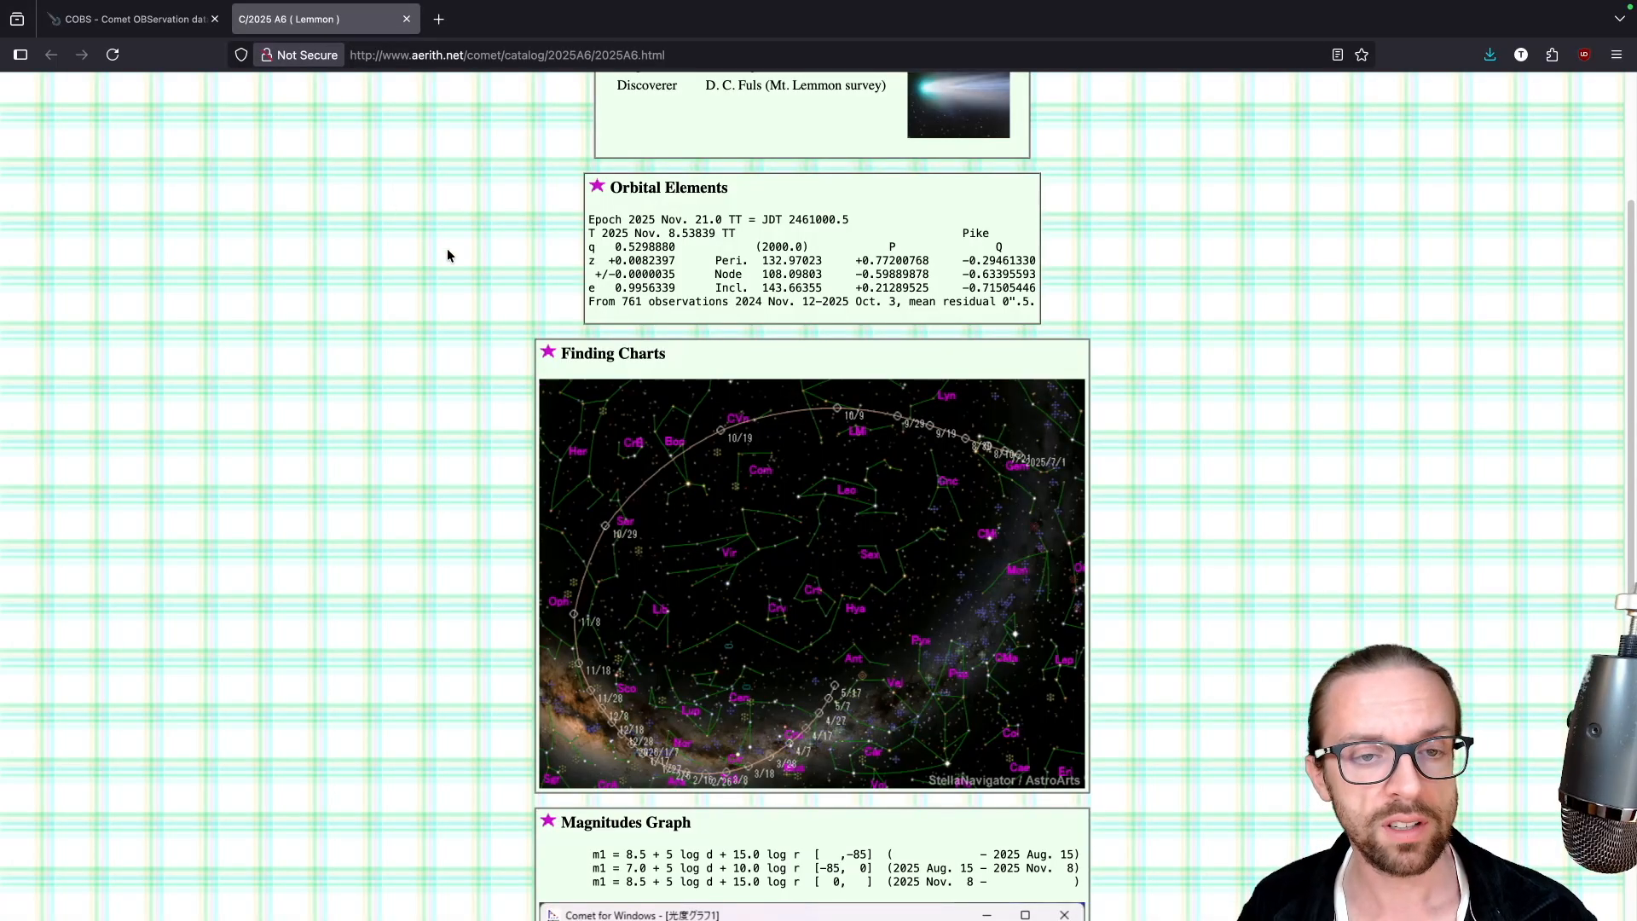
{"action": "scroll", "scroll_direction": "up", "scroll_amount": 3}
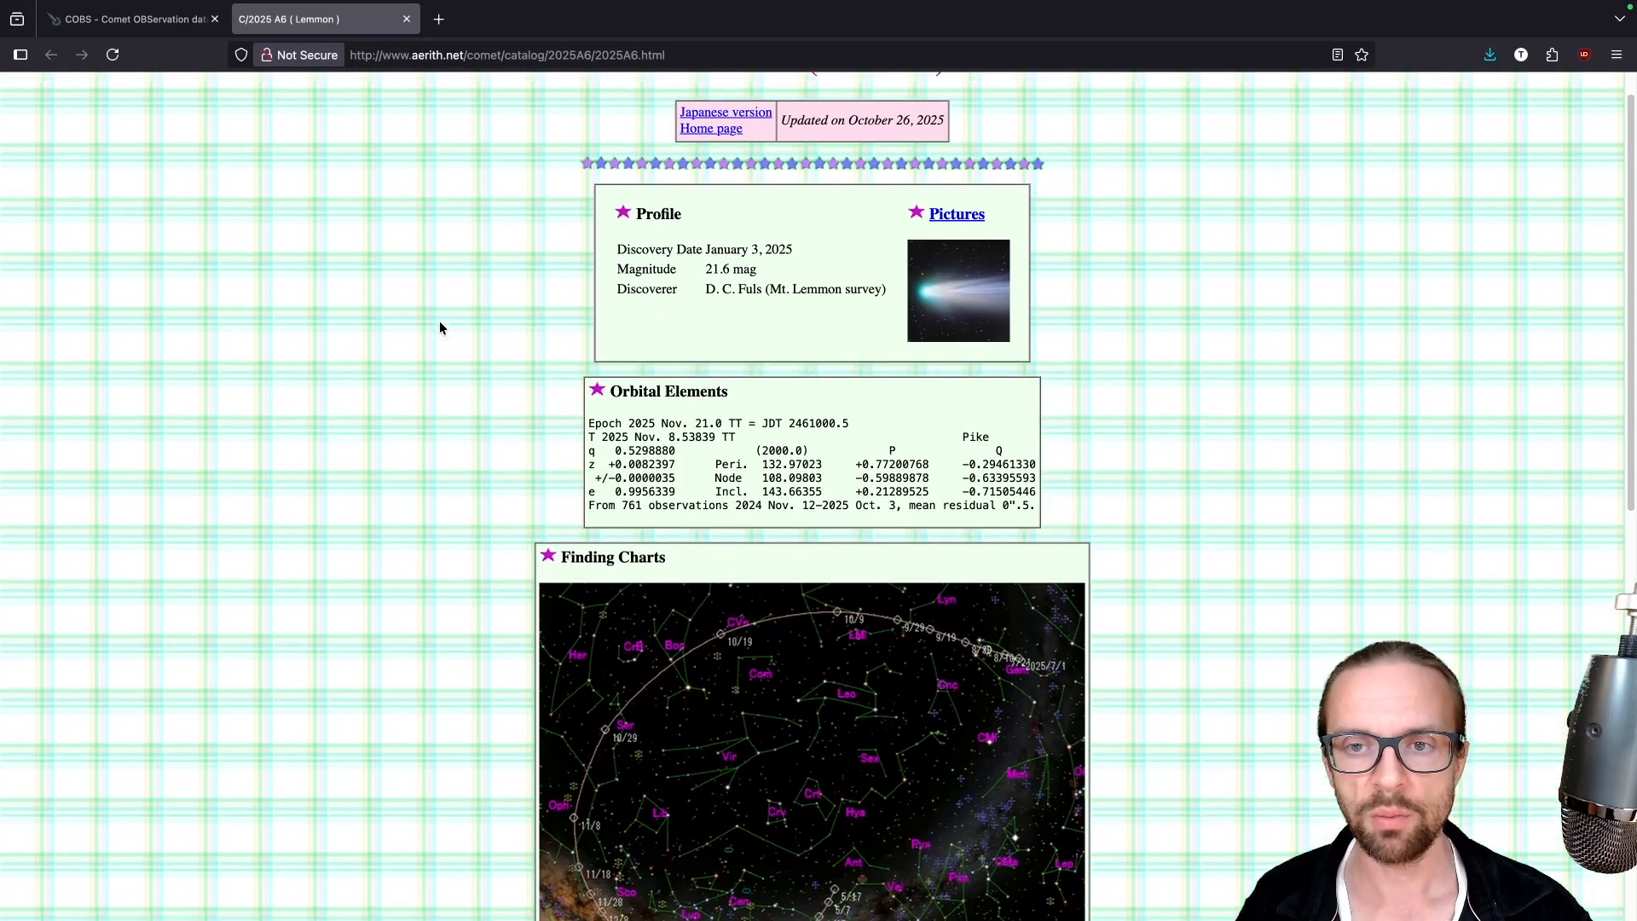
{"action": "scroll", "scroll_direction": "up", "scroll_amount": 3}
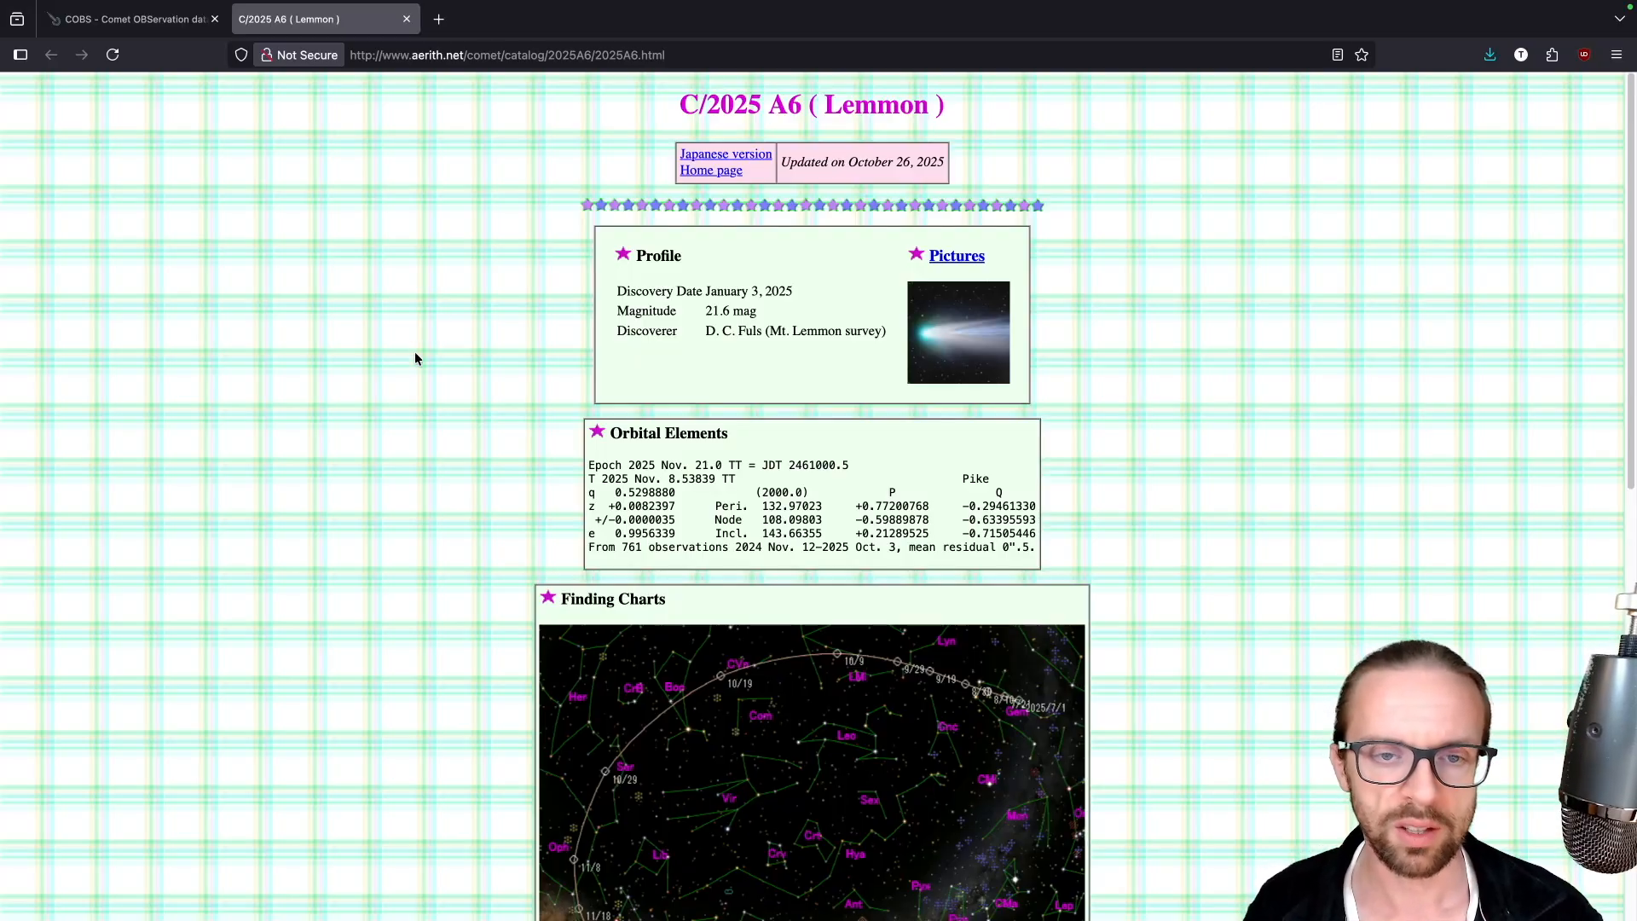
{"action": "mouse_move", "coordinate": [393, 395]}
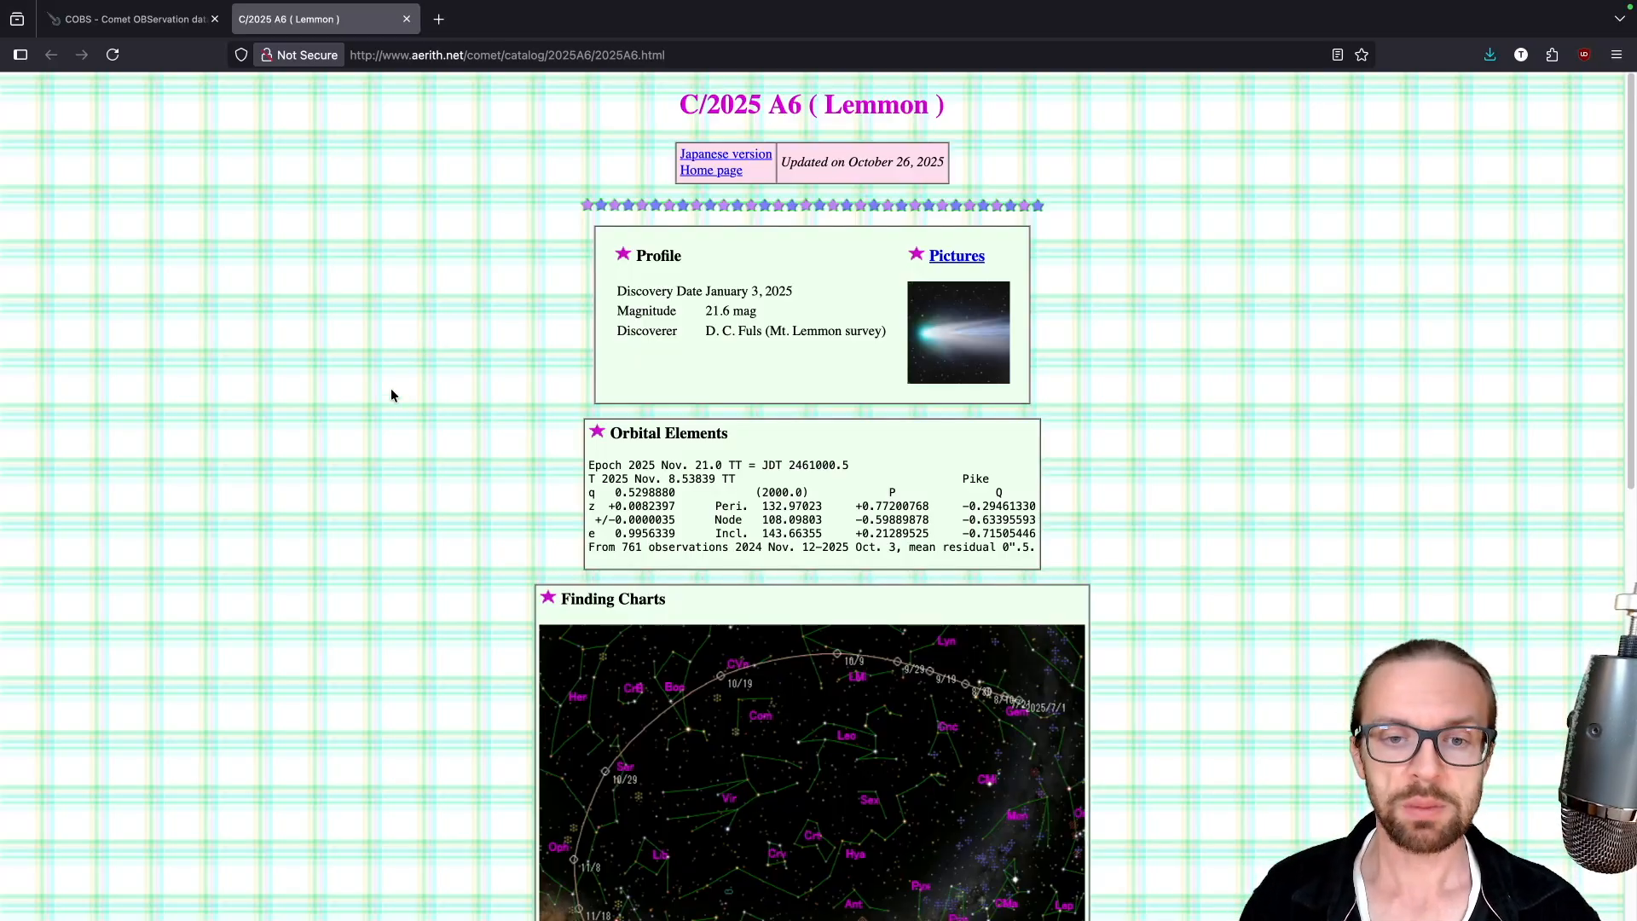
{"action": "mouse_move", "coordinate": [399, 370]}
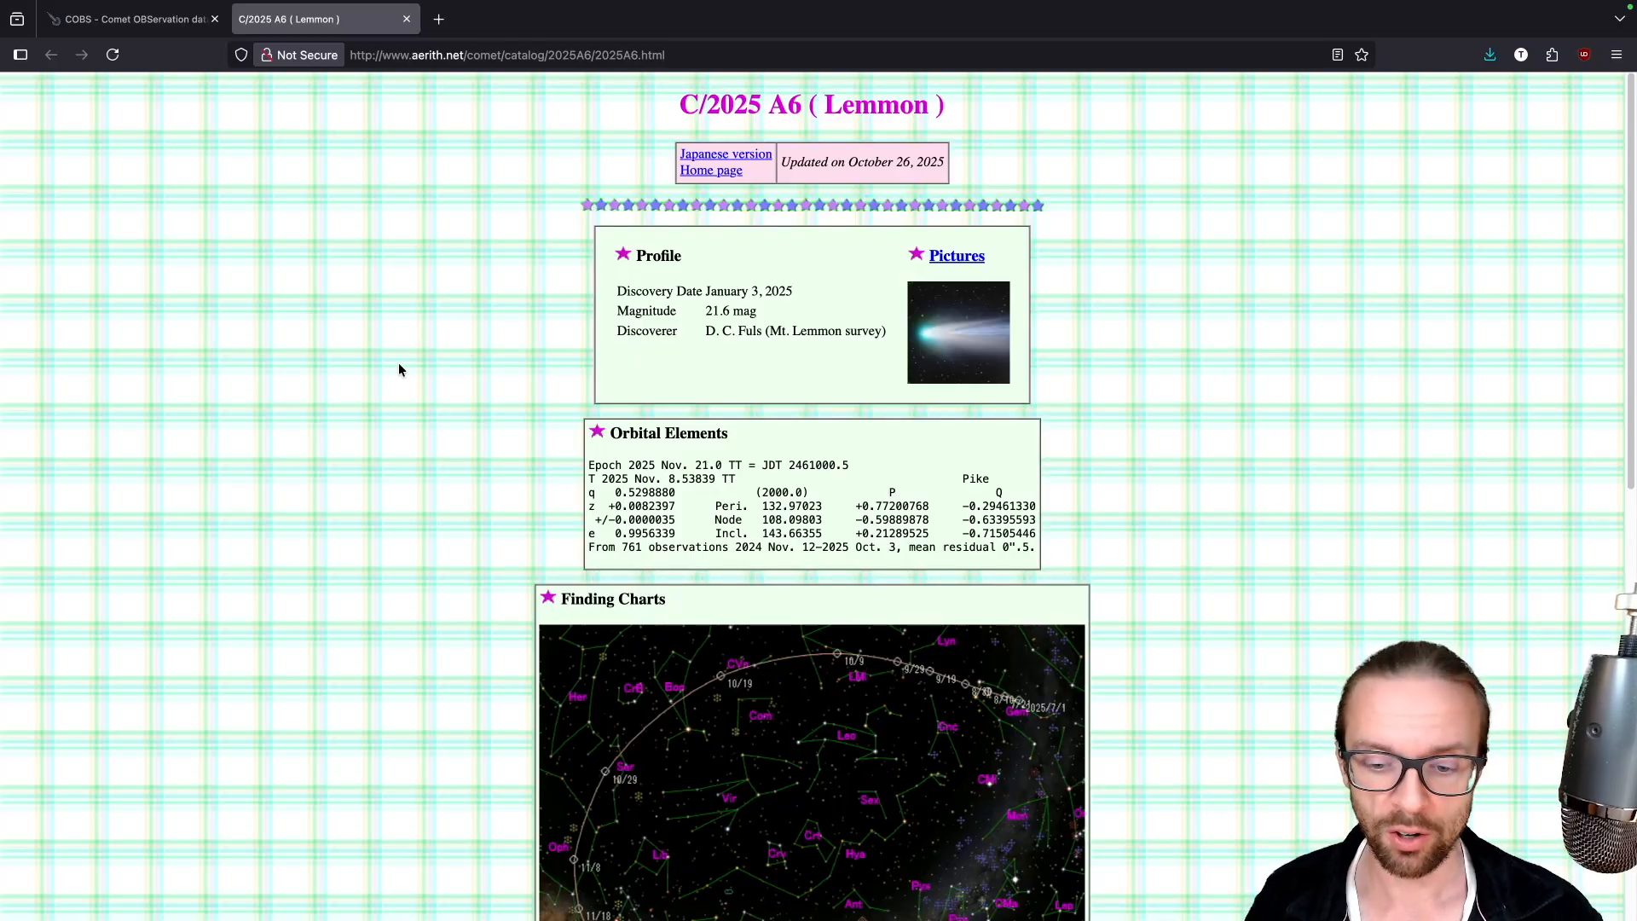
{"action": "mouse_move", "coordinate": [502, 489]}
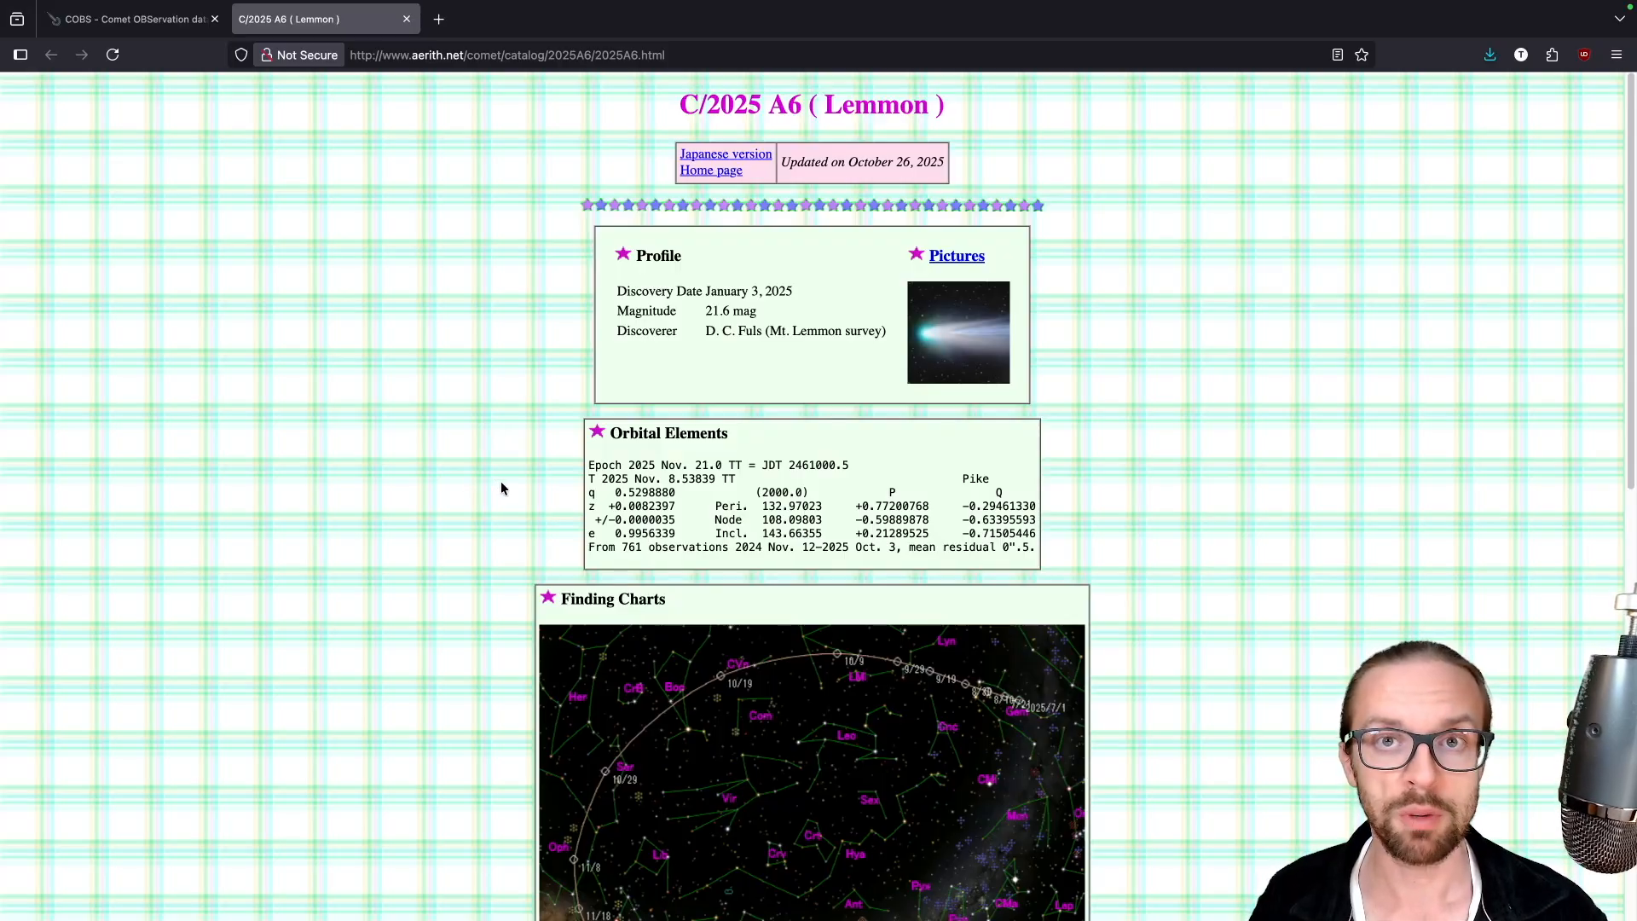
{"action": "scroll", "scroll_direction": "down", "scroll_amount": 3}
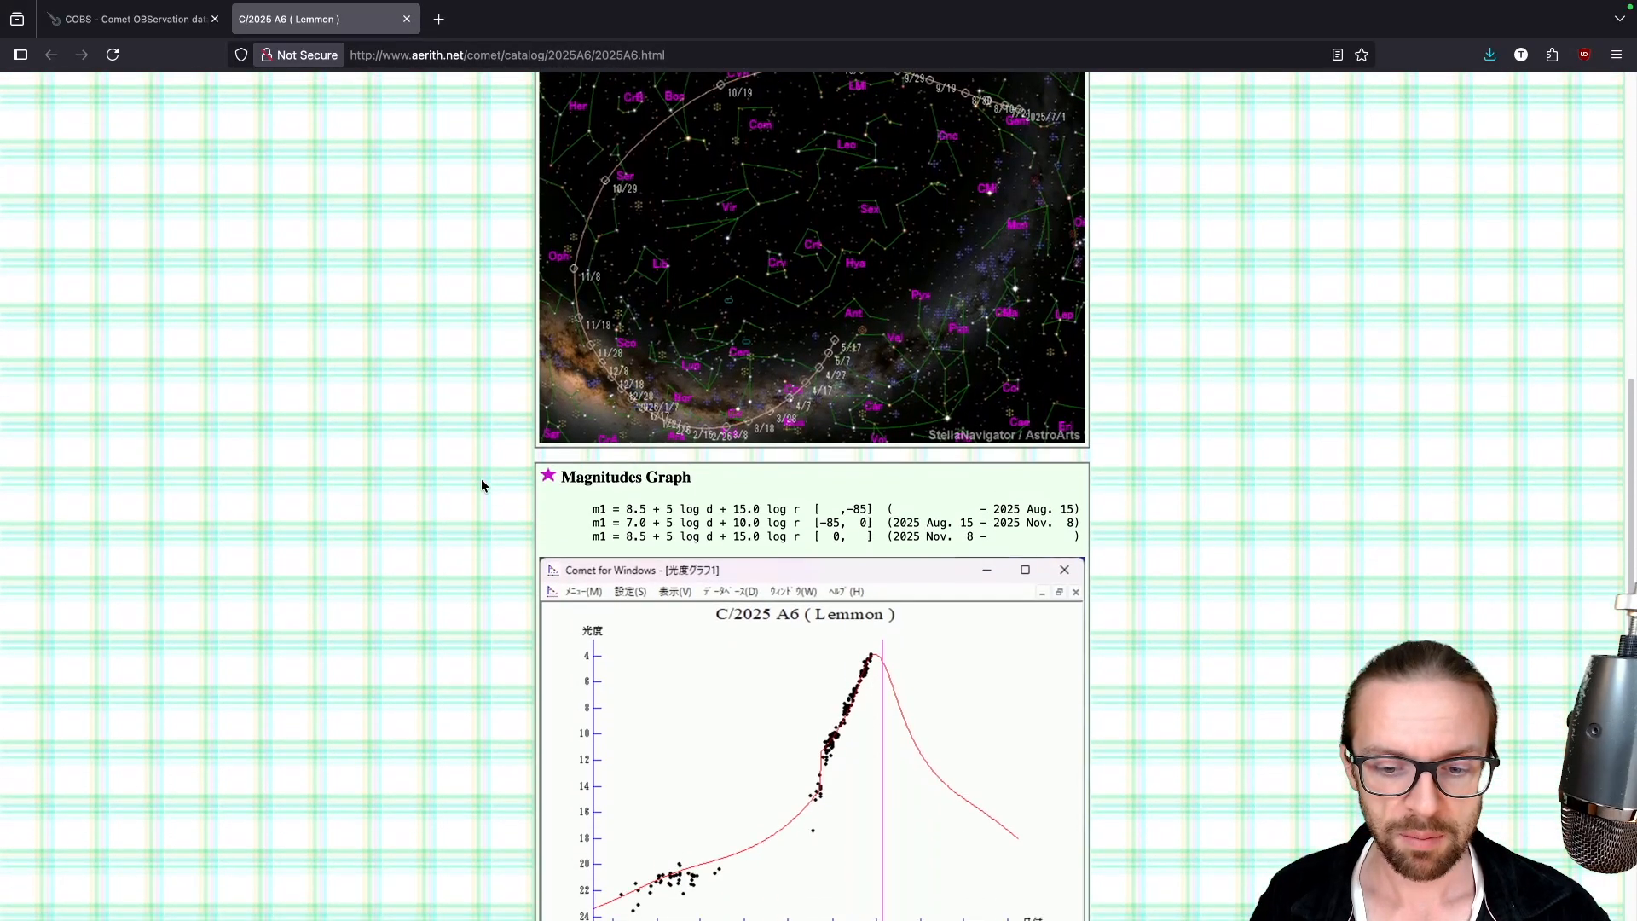
{"action": "scroll", "scroll_direction": "down", "scroll_amount": 3}
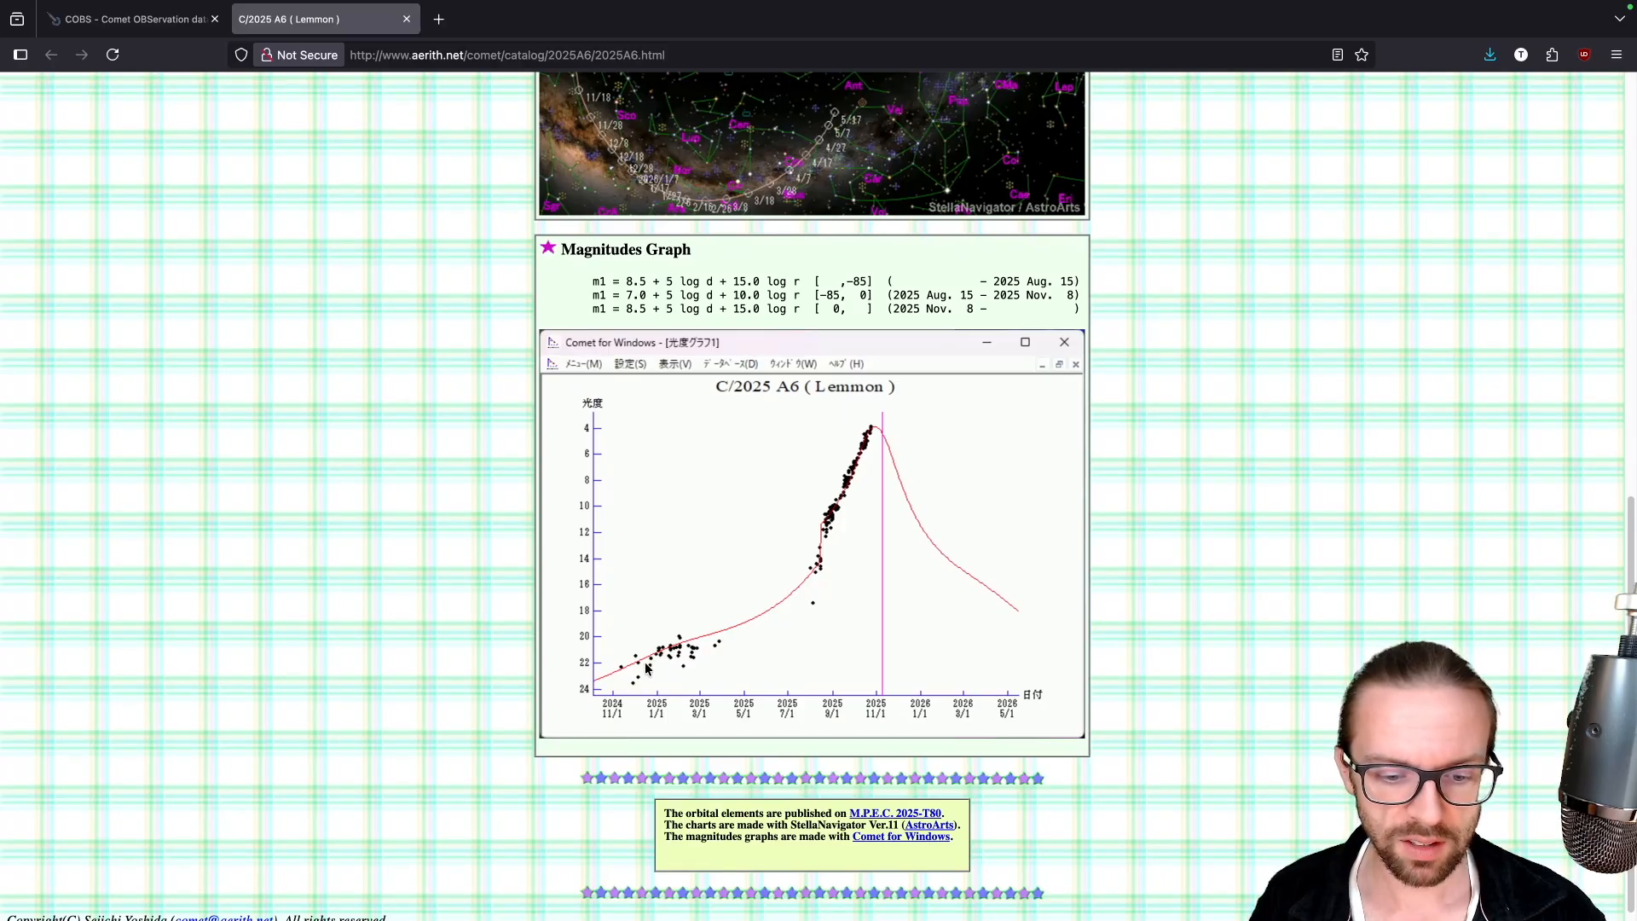
{"action": "mouse_move", "coordinate": [654, 659]}
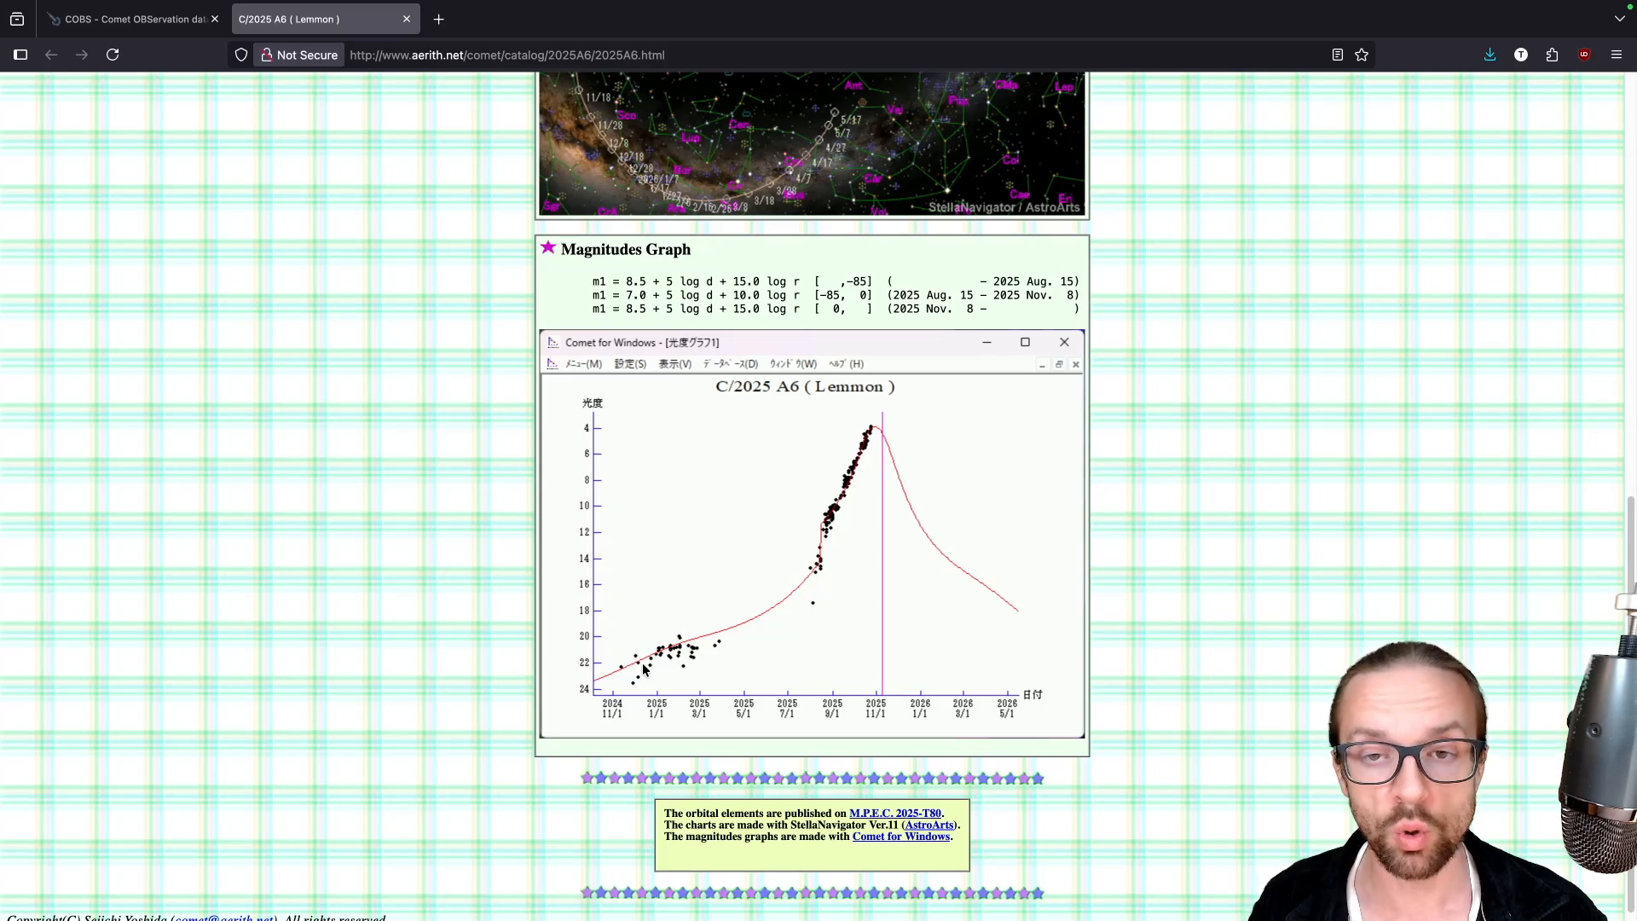
{"action": "mouse_move", "coordinate": [778, 616]}
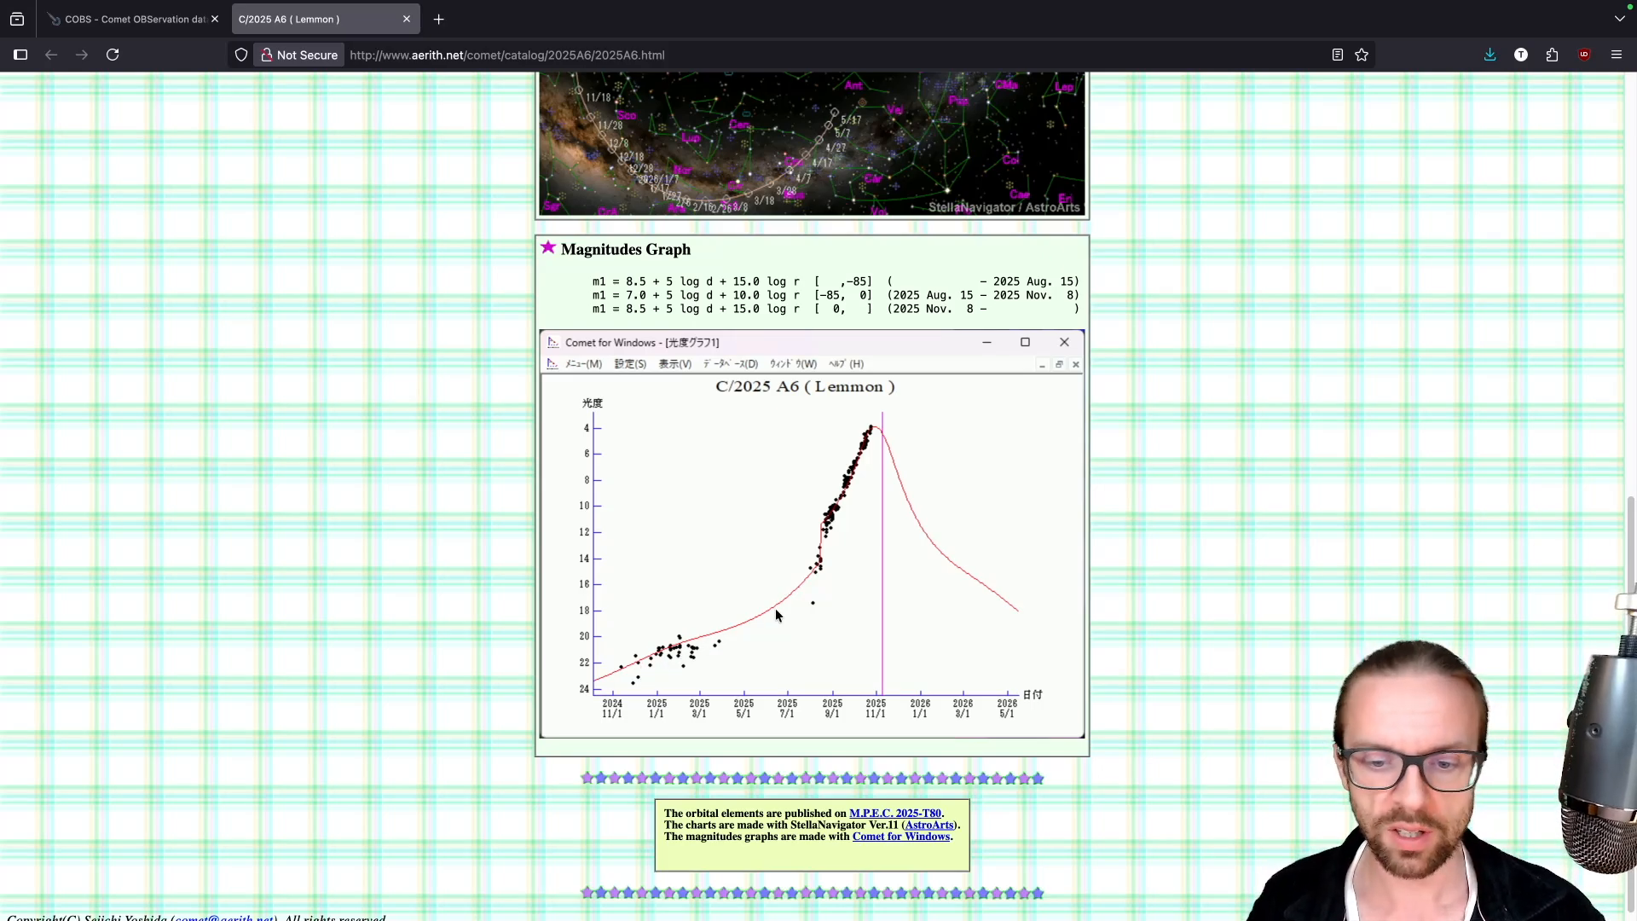
{"action": "mouse_move", "coordinate": [841, 470]}
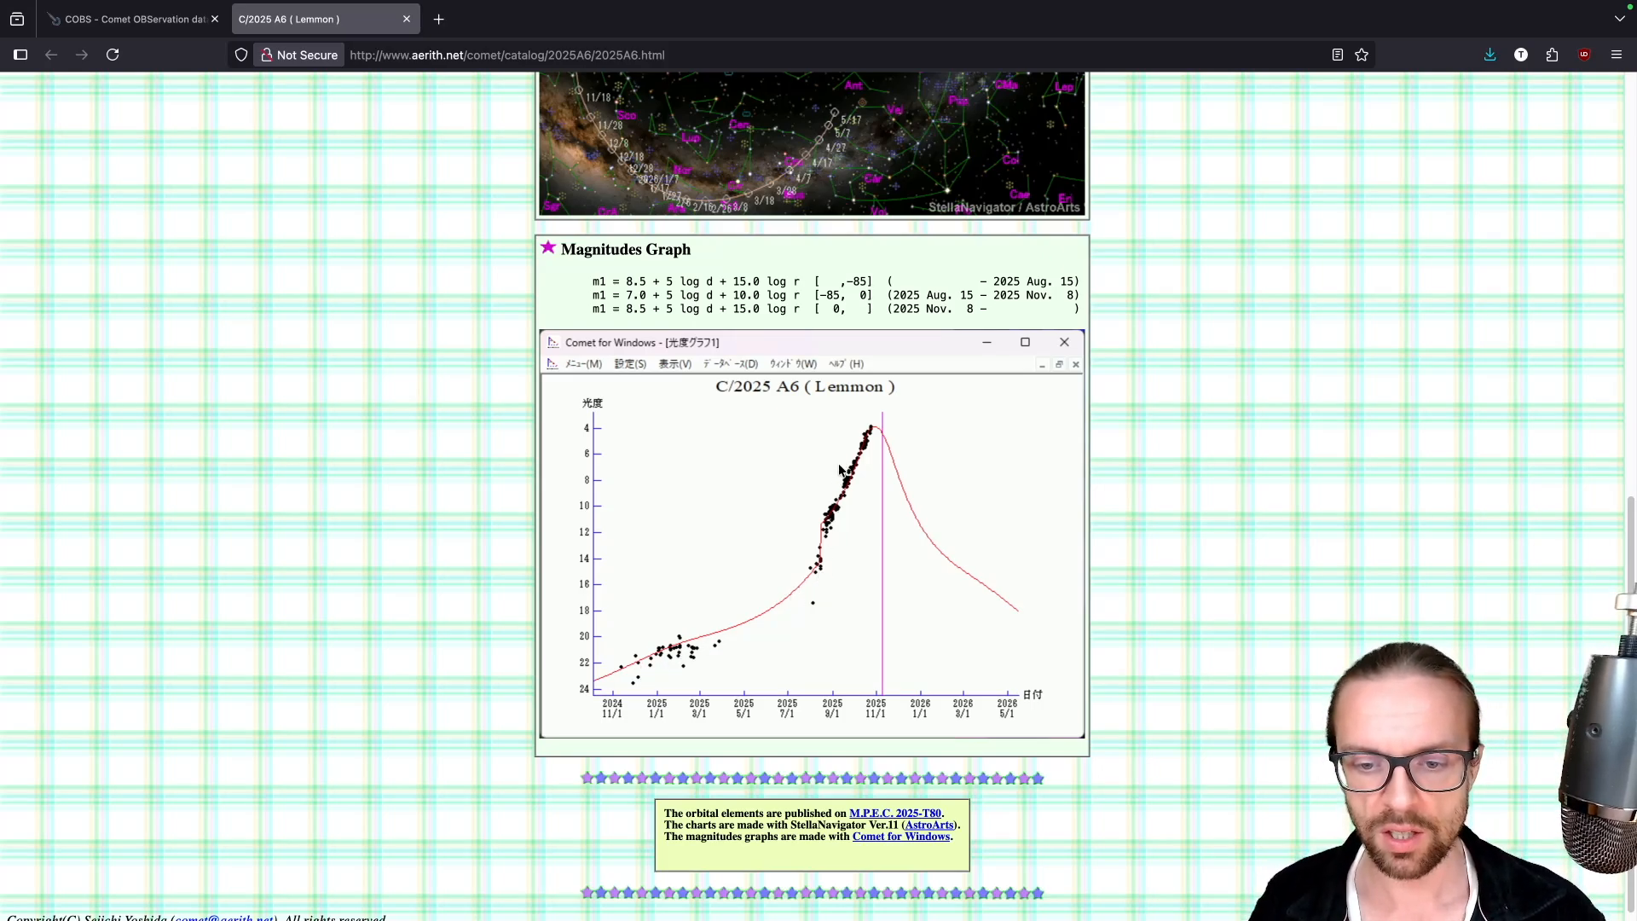
{"action": "mouse_move", "coordinate": [826, 541]}
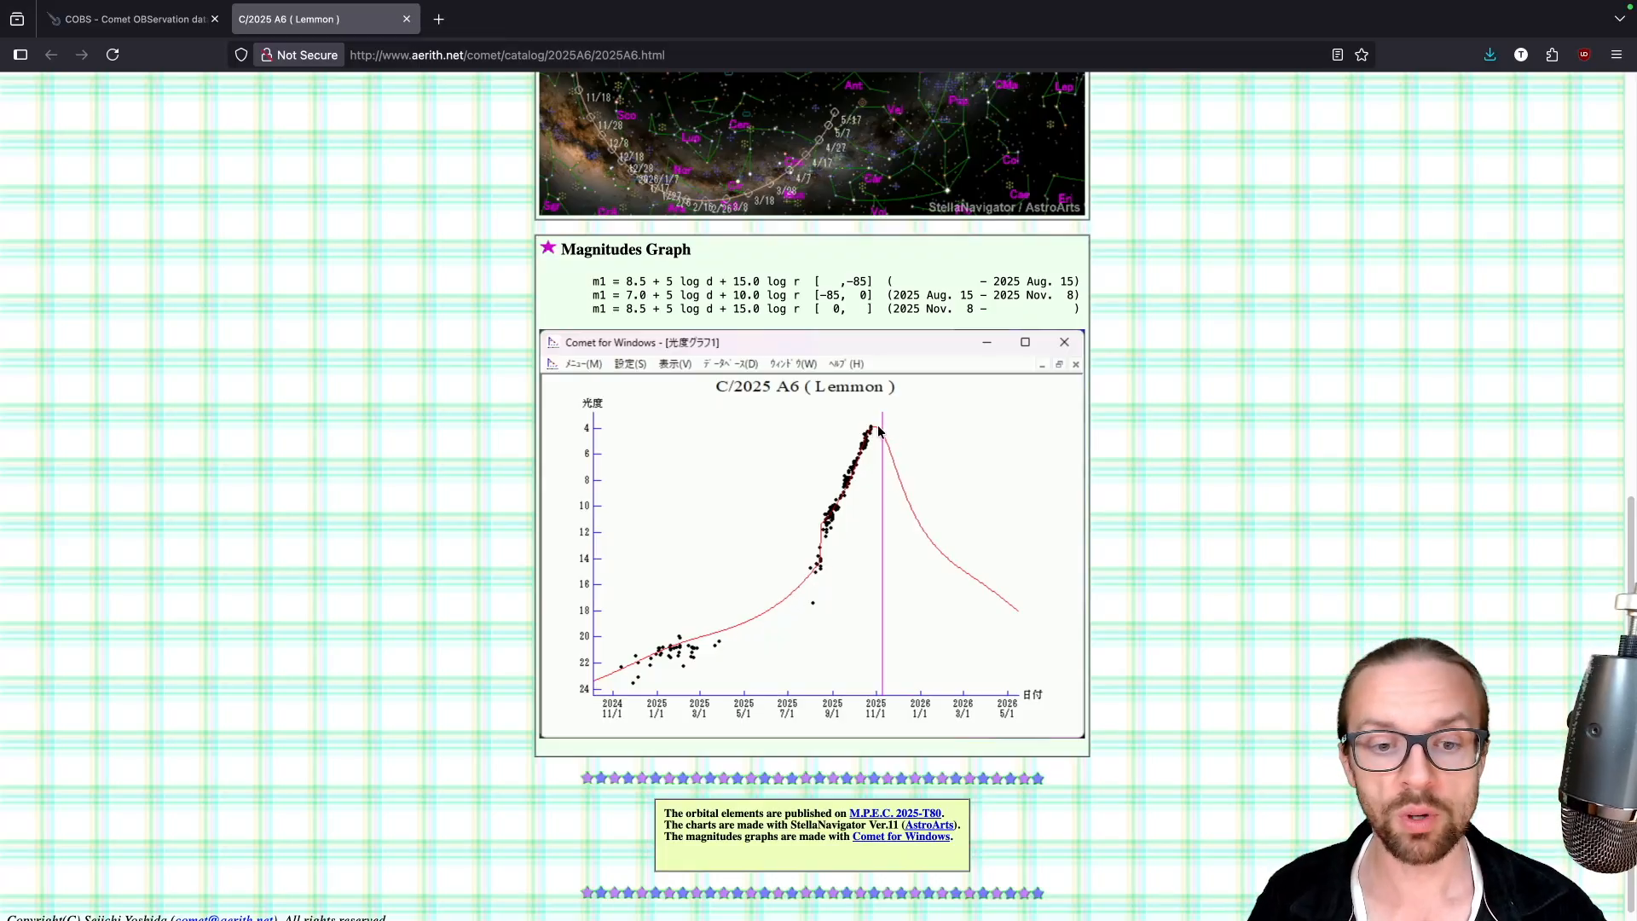
{"action": "mouse_move", "coordinate": [872, 430]}
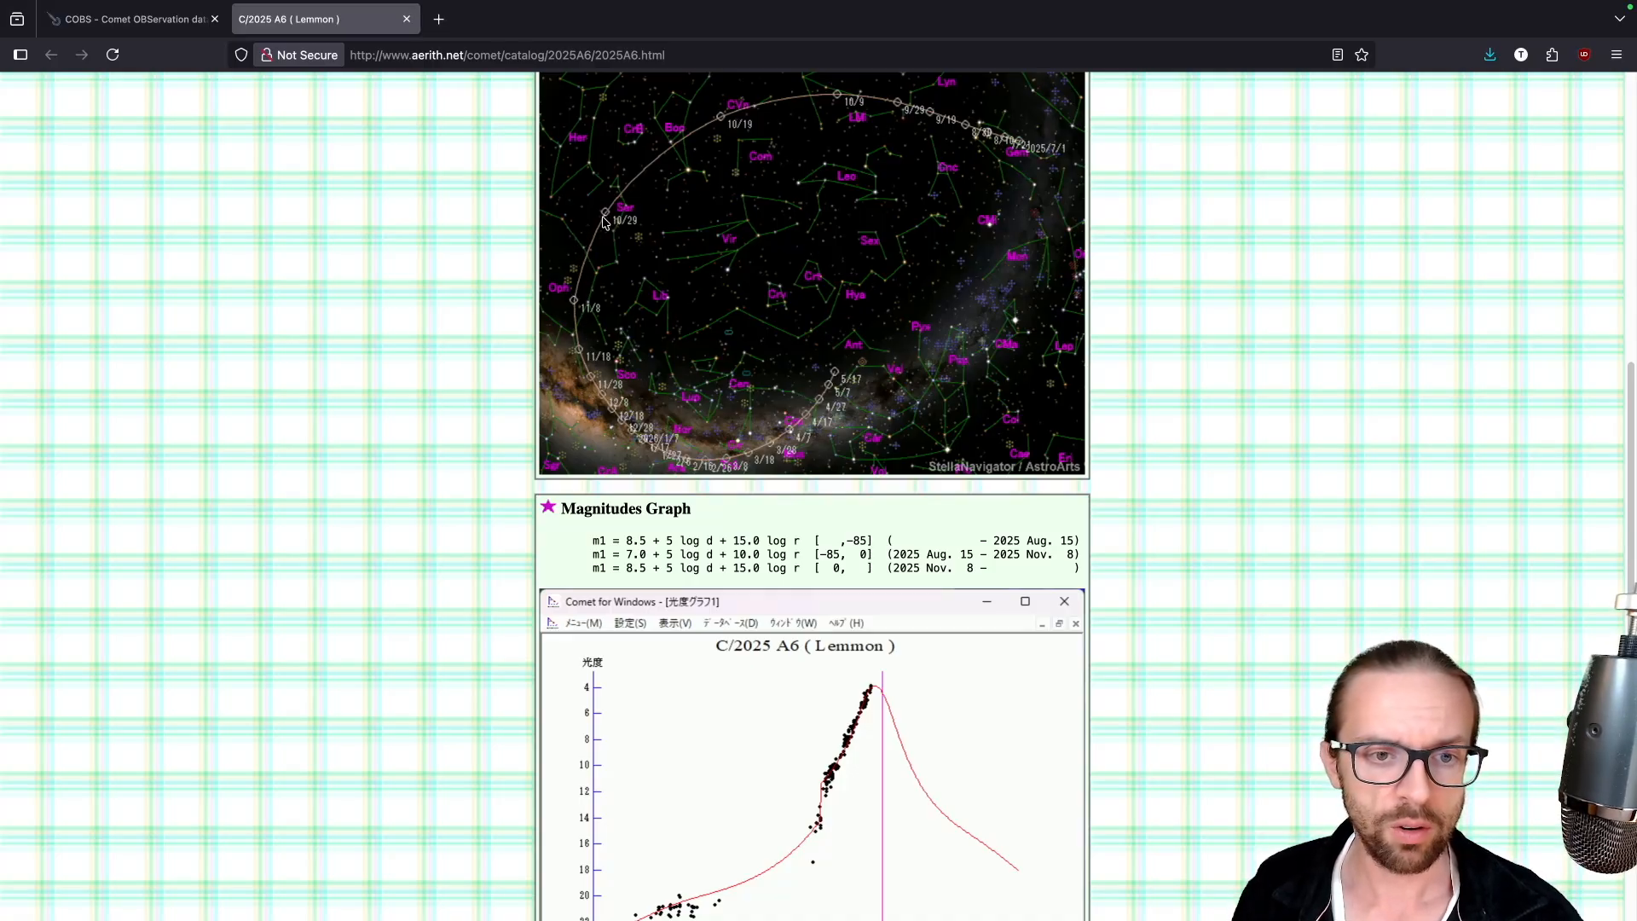
{"action": "scroll", "scroll_direction": "down", "scroll_amount": 3}
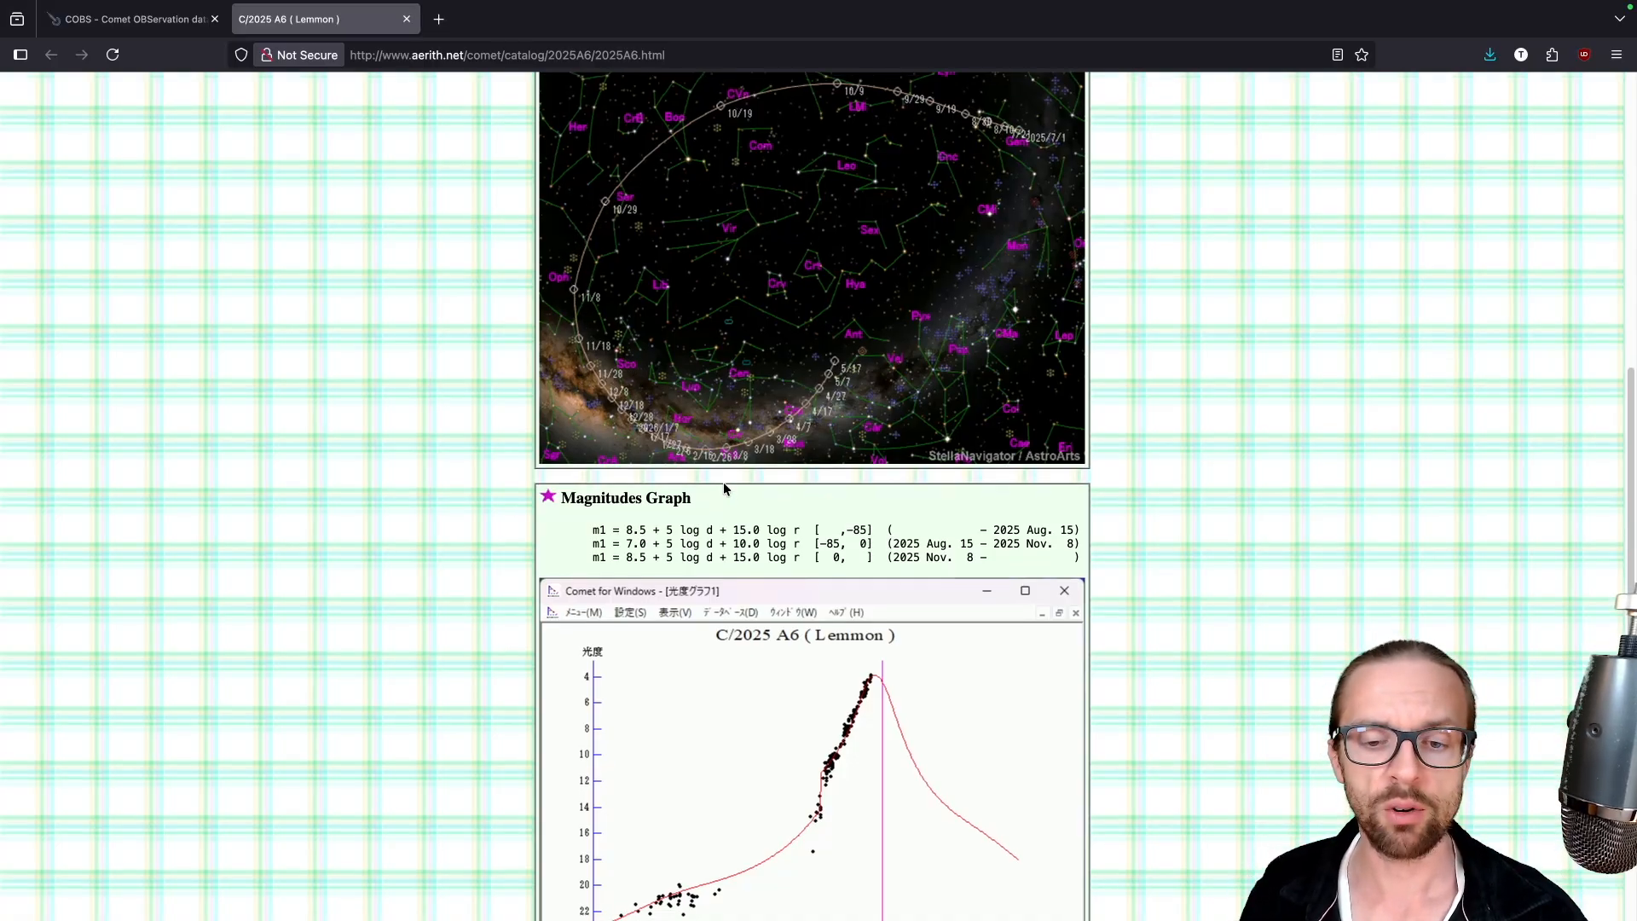
{"action": "scroll", "scroll_direction": "down", "scroll_amount": 3}
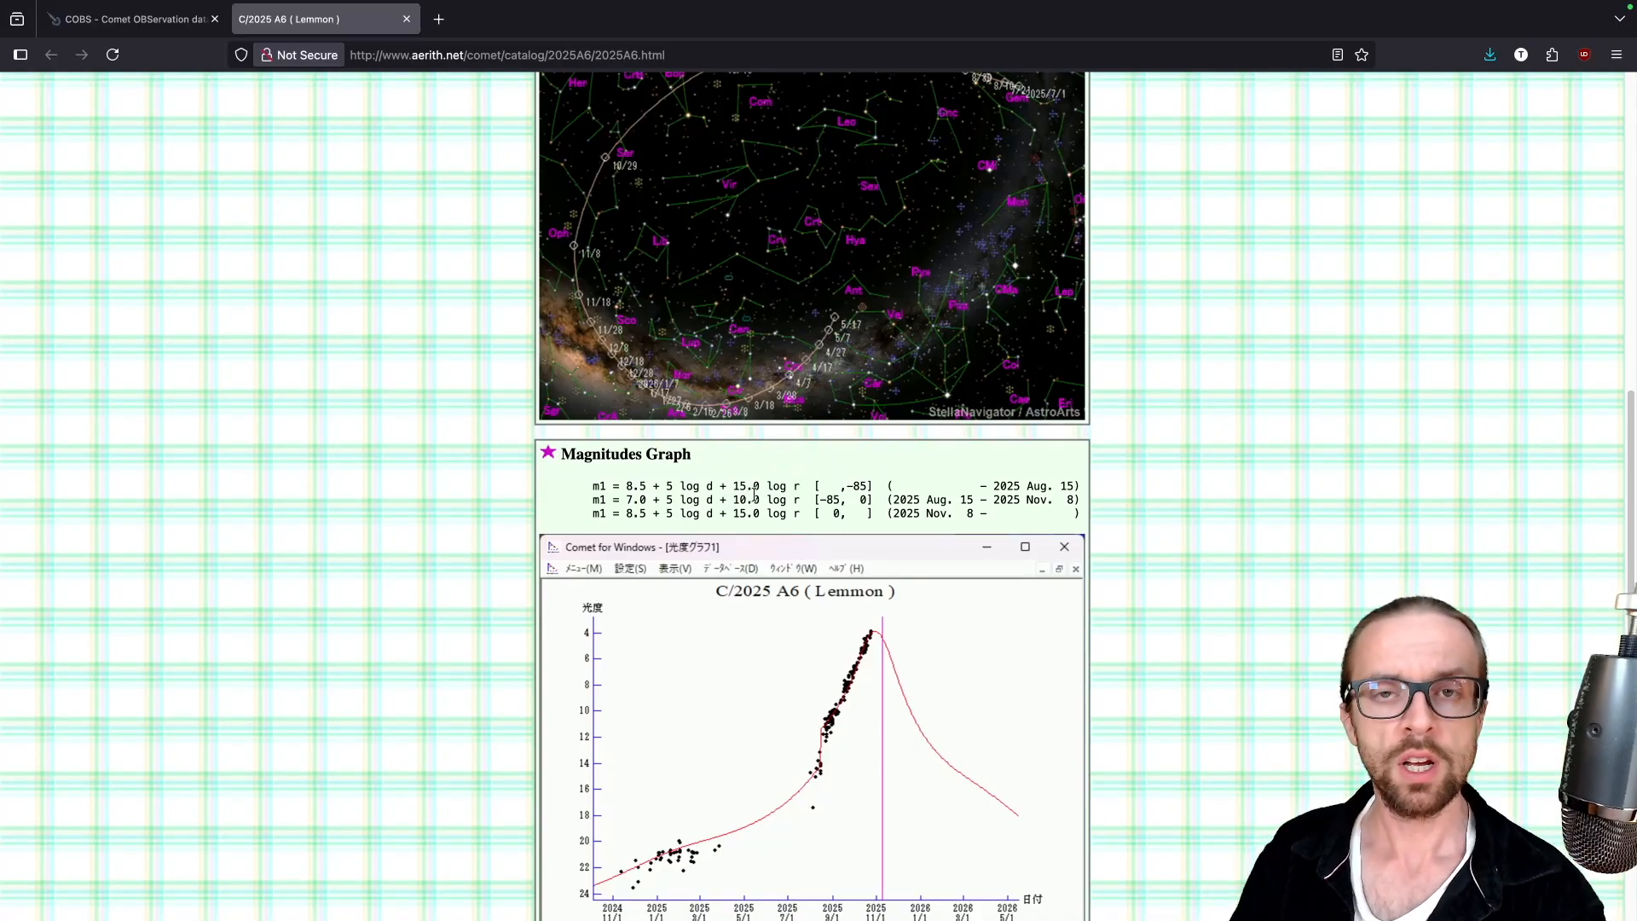
{"action": "mouse_move", "coordinate": [792, 479]}
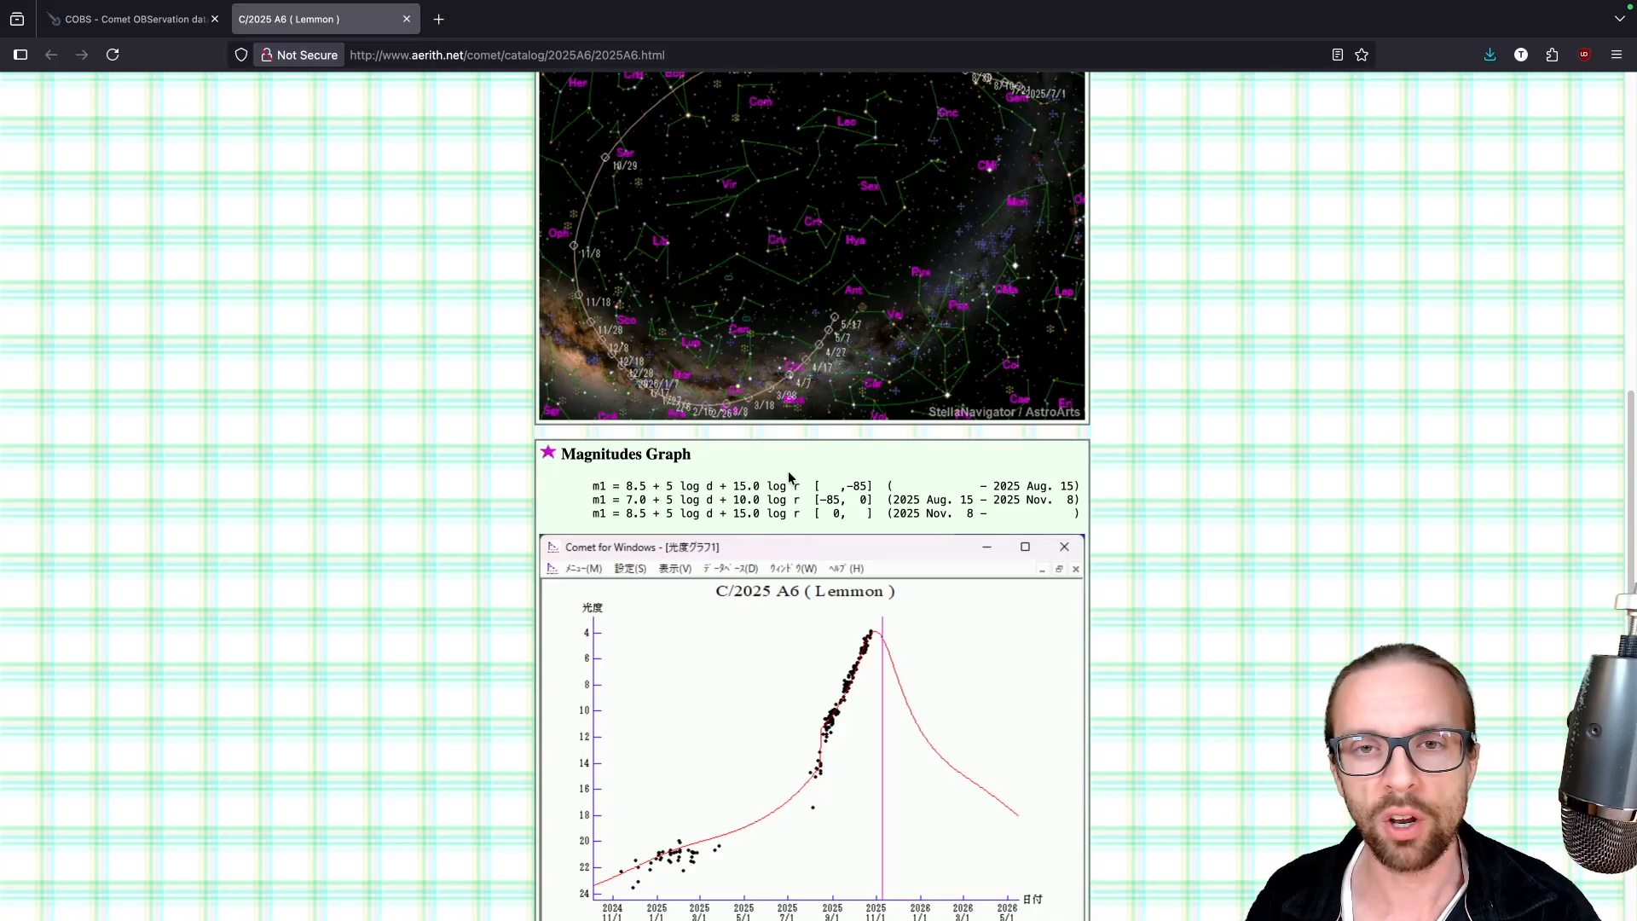
{"action": "mouse_move", "coordinate": [800, 472]}
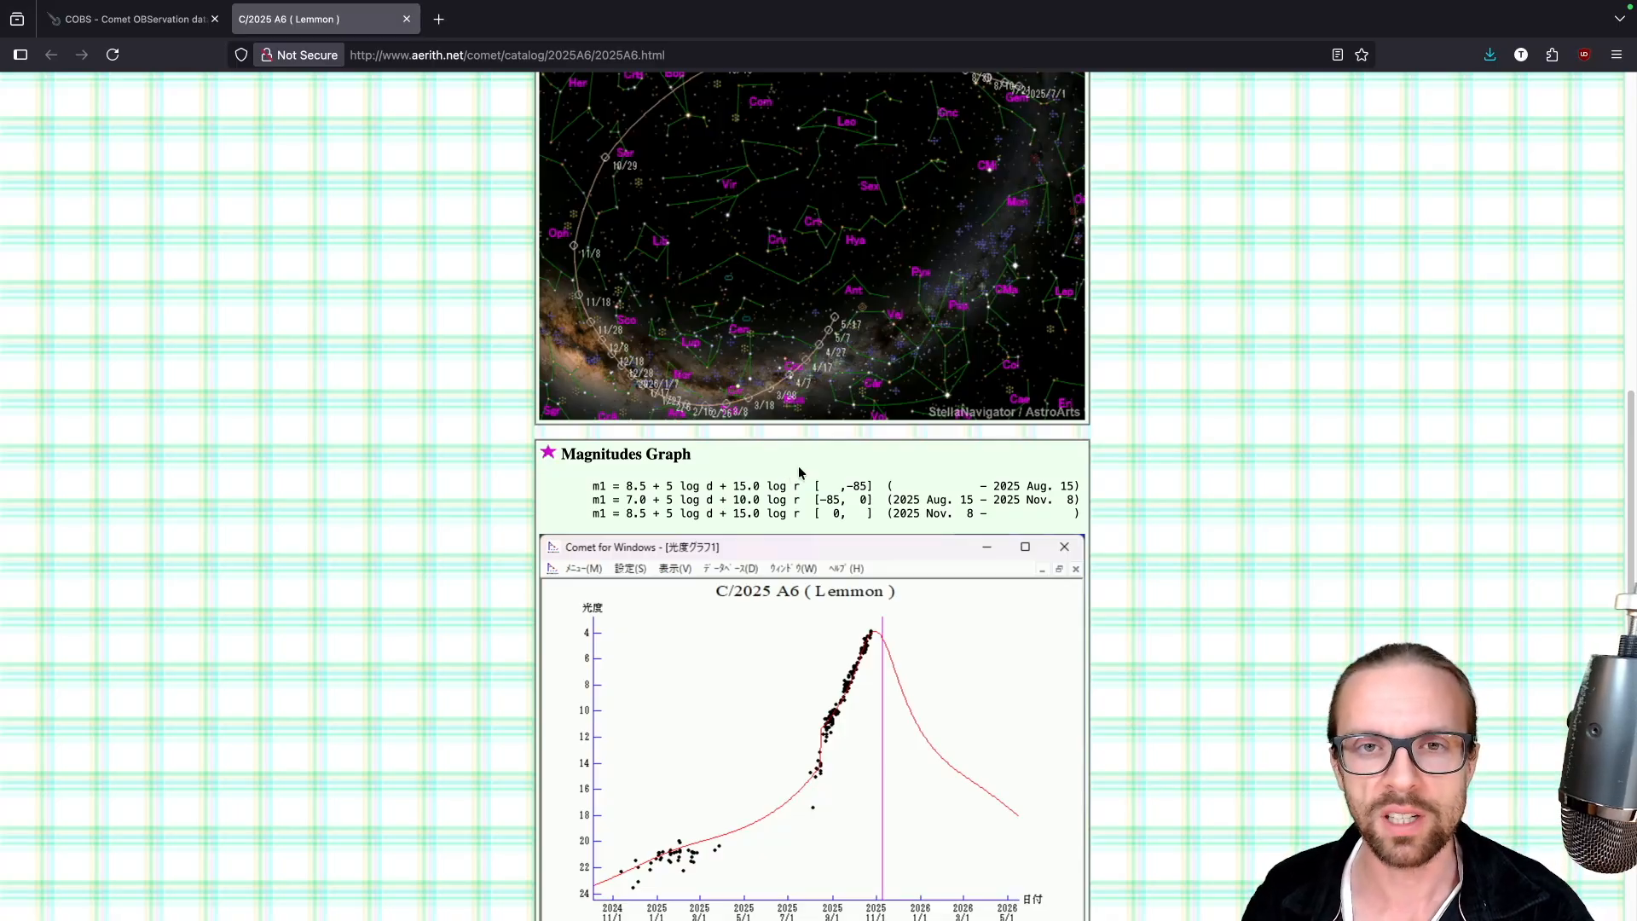
{"action": "mouse_move", "coordinate": [830, 475]}
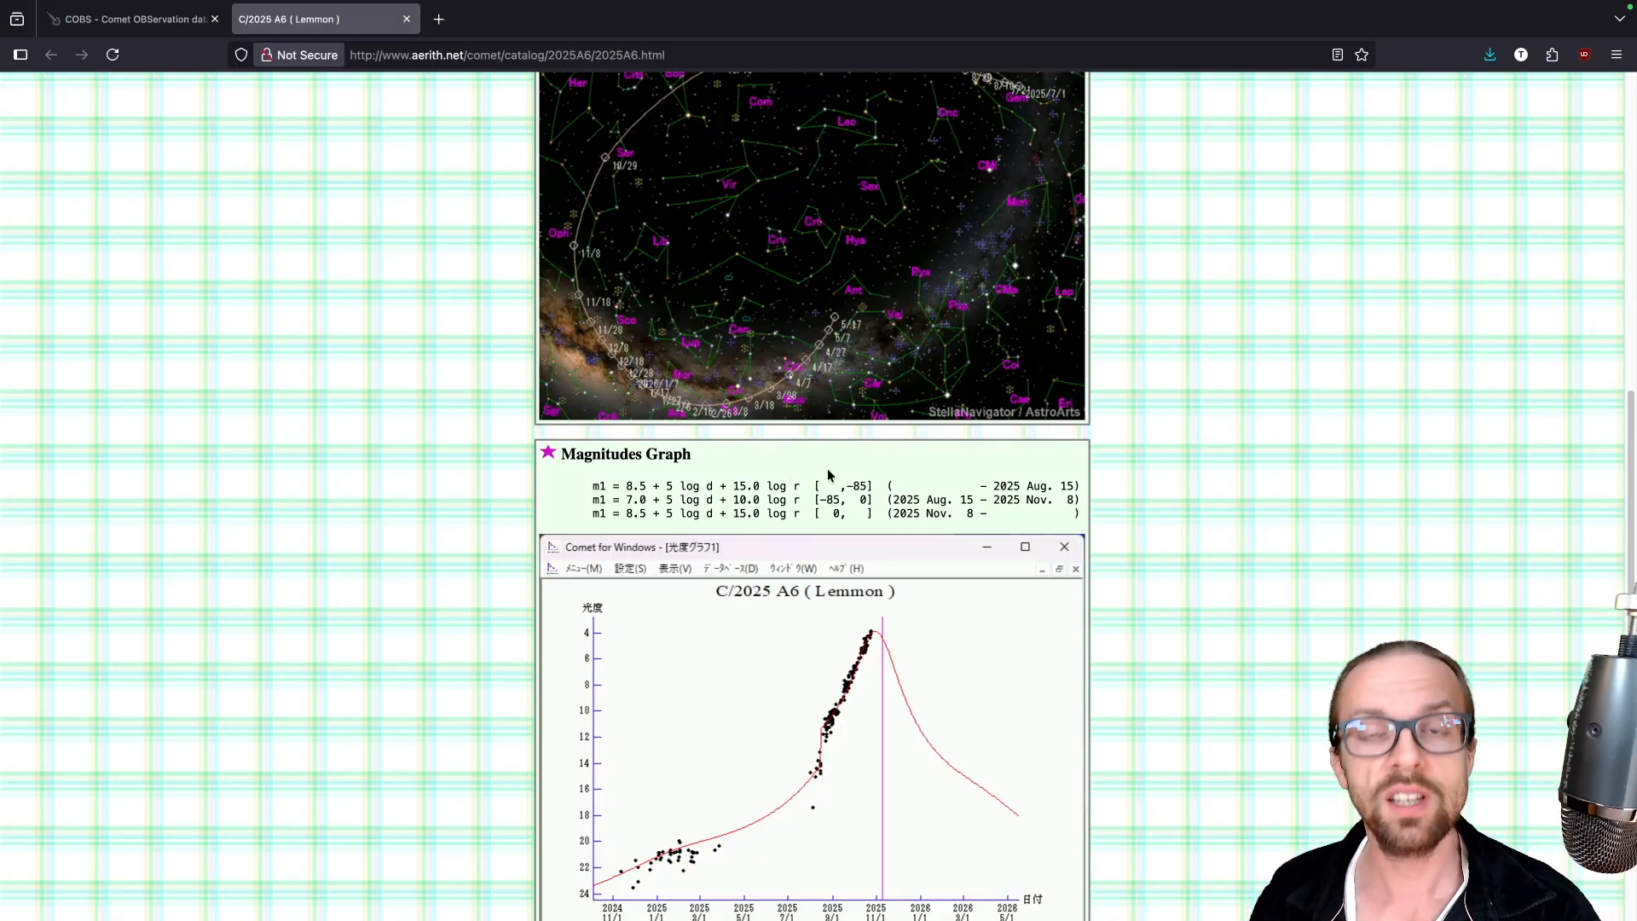
{"action": "mouse_move", "coordinate": [788, 474]}
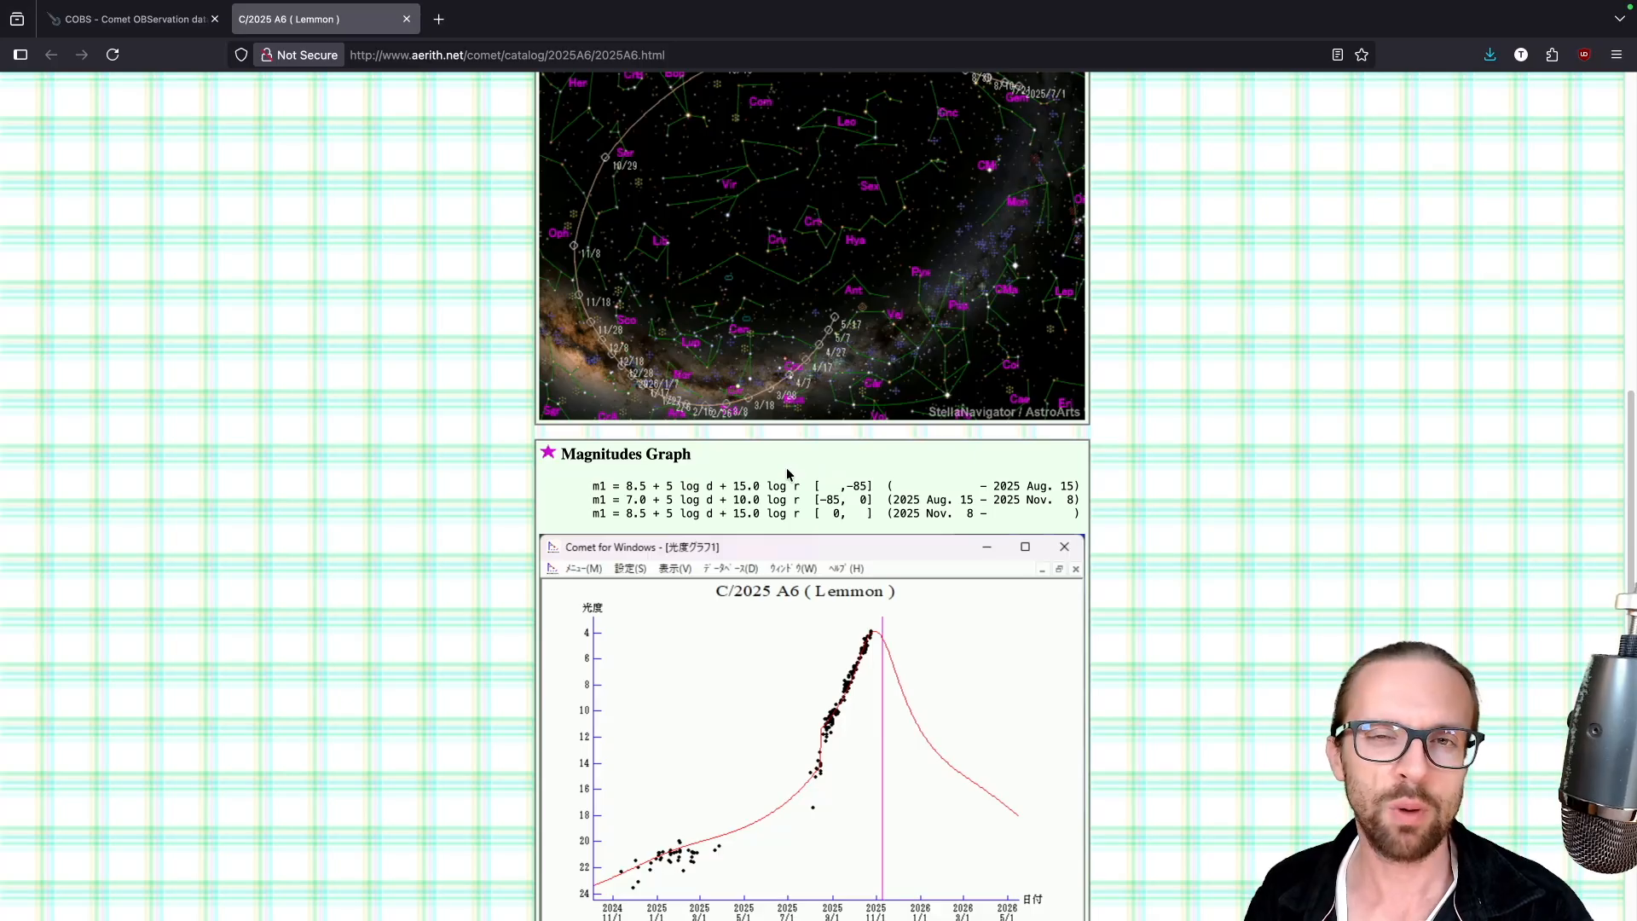